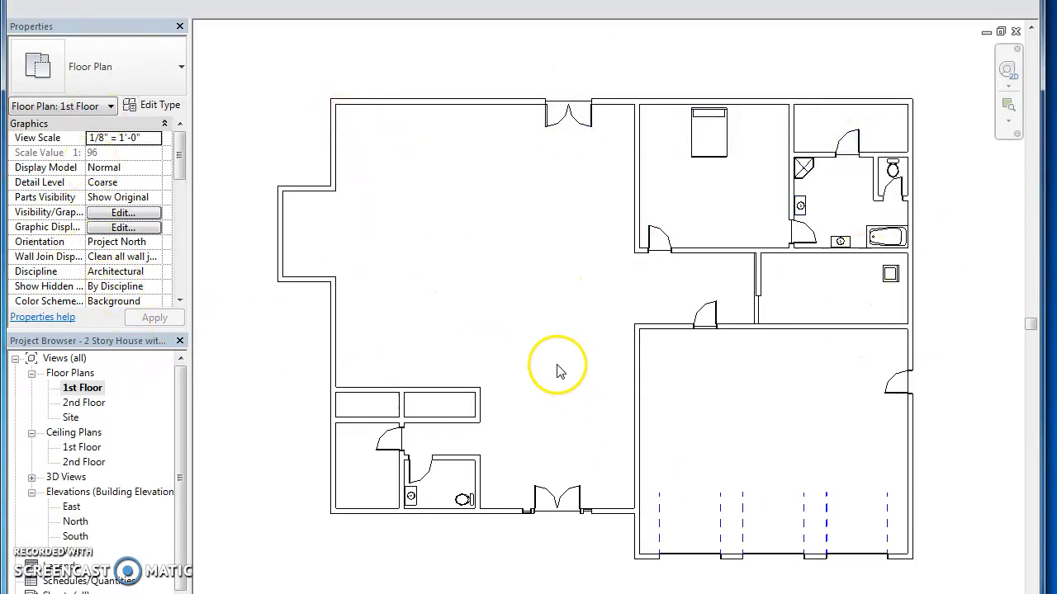
{"action": "mouse_move", "coordinate": [611, 156]}
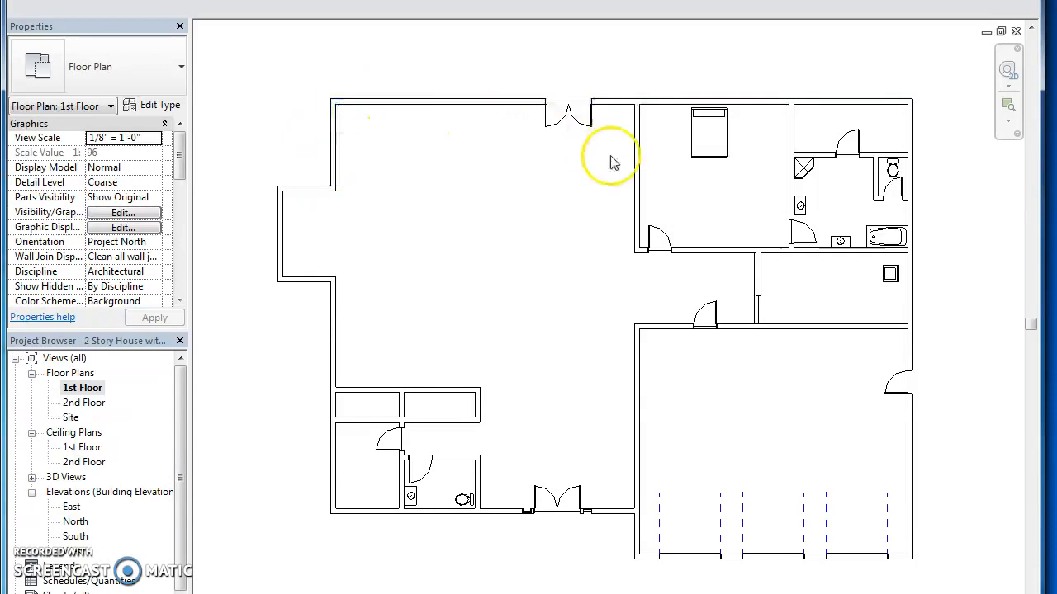
{"action": "mouse_move", "coordinate": [309, 188]}
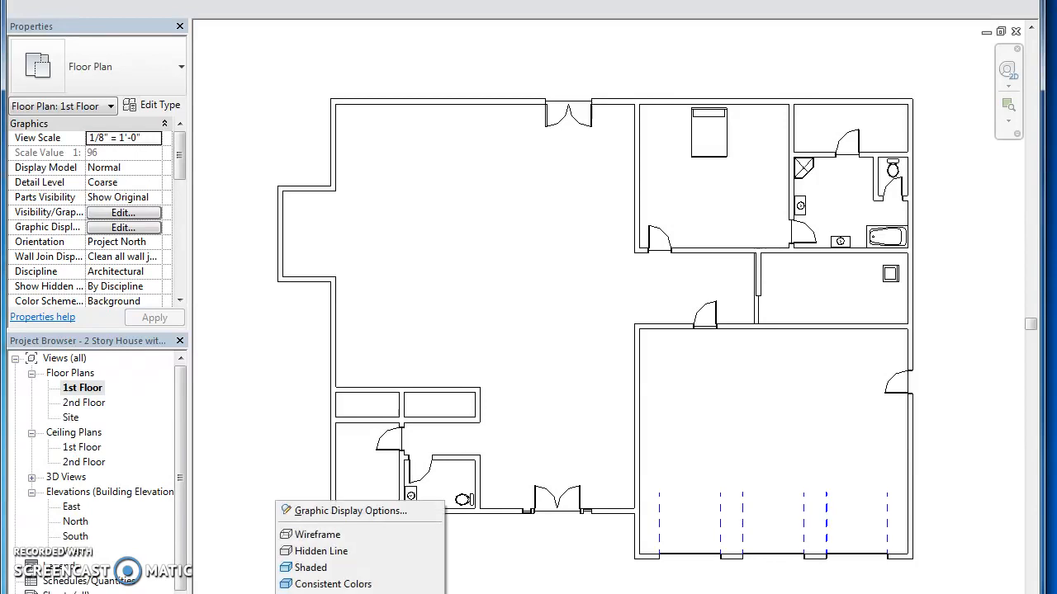
- Open the East elevation and fit the house between the 1st and 2nd Floor levels
{"action": "left_click", "coordinate": [312, 567]}
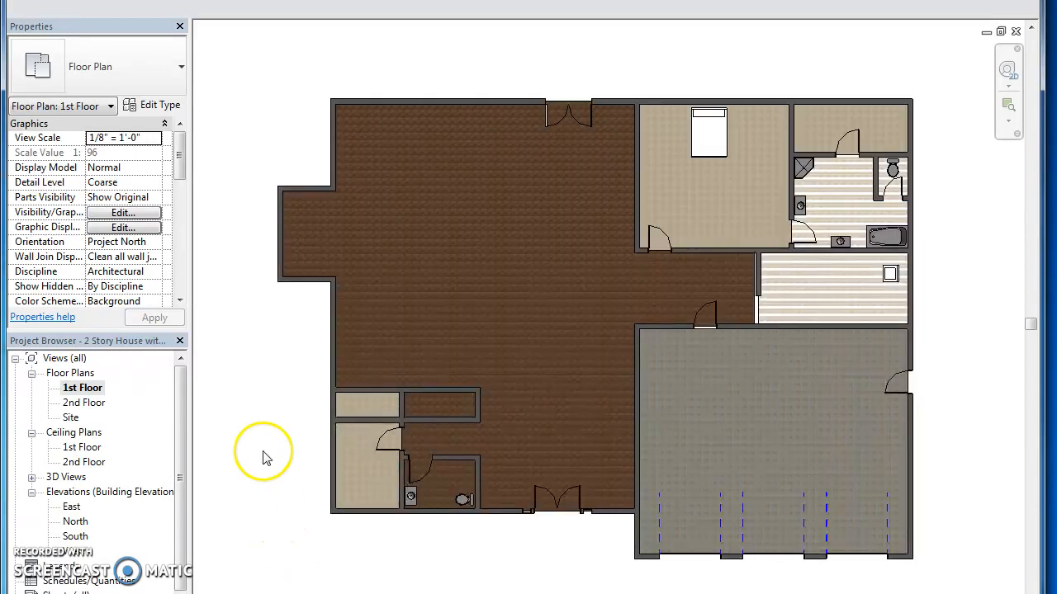
{"action": "mouse_move", "coordinate": [747, 378]}
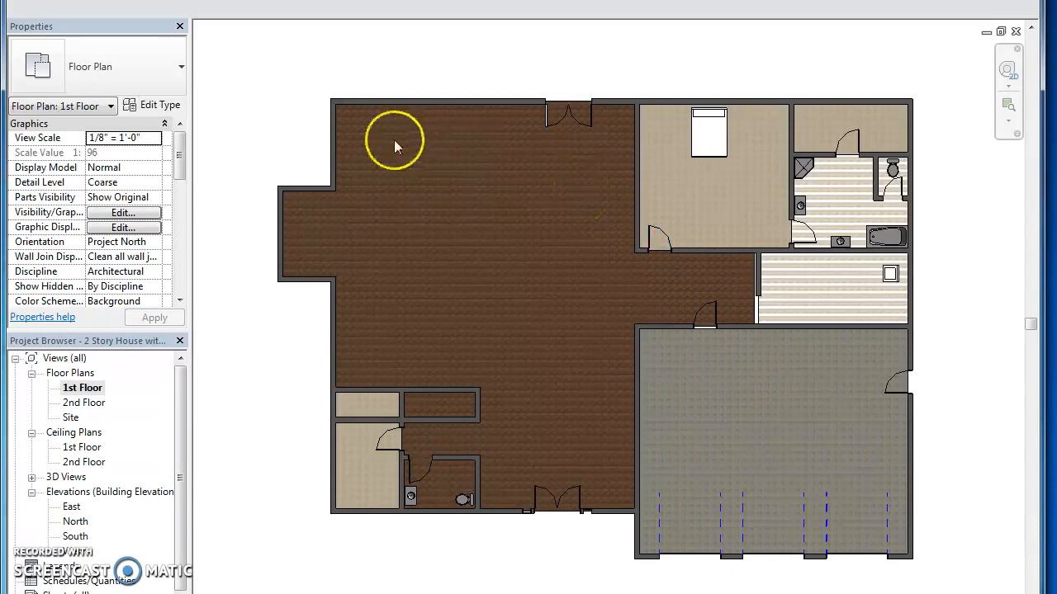
{"action": "mouse_move", "coordinate": [381, 130]}
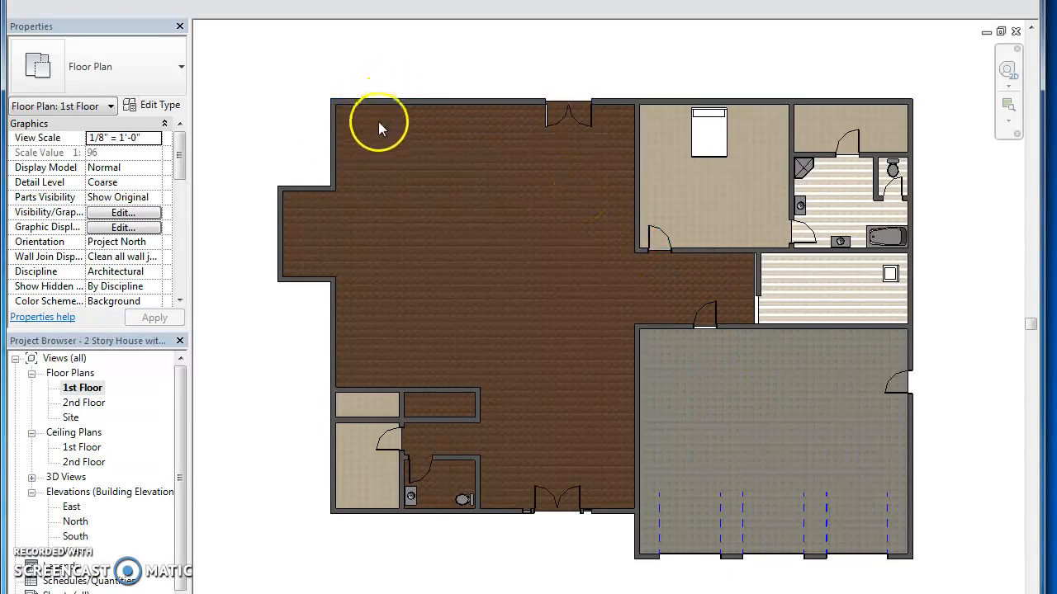
{"action": "mouse_move", "coordinate": [546, 482]}
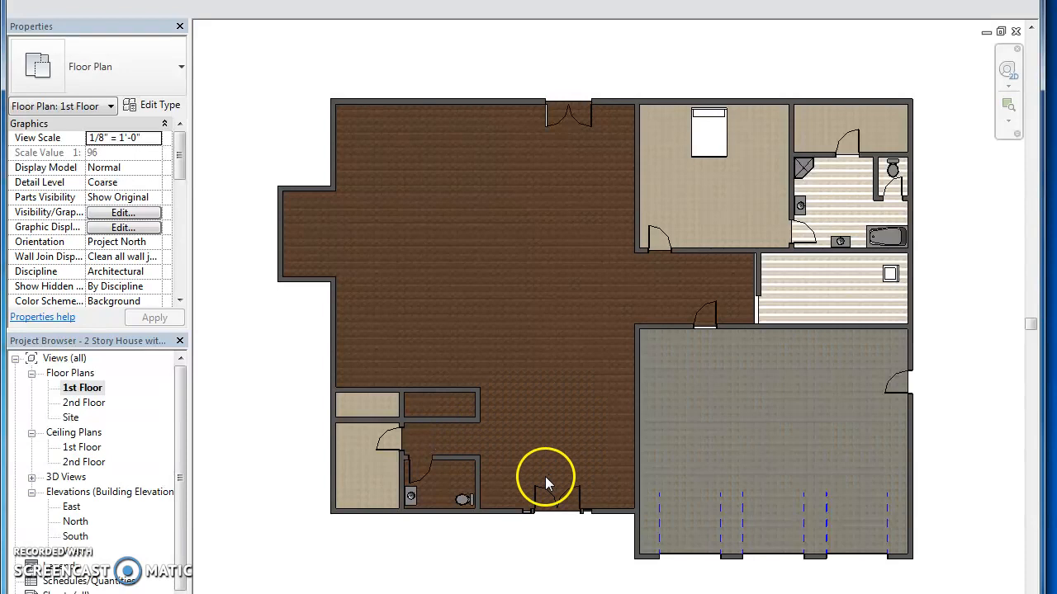
{"action": "mouse_move", "coordinate": [334, 345]}
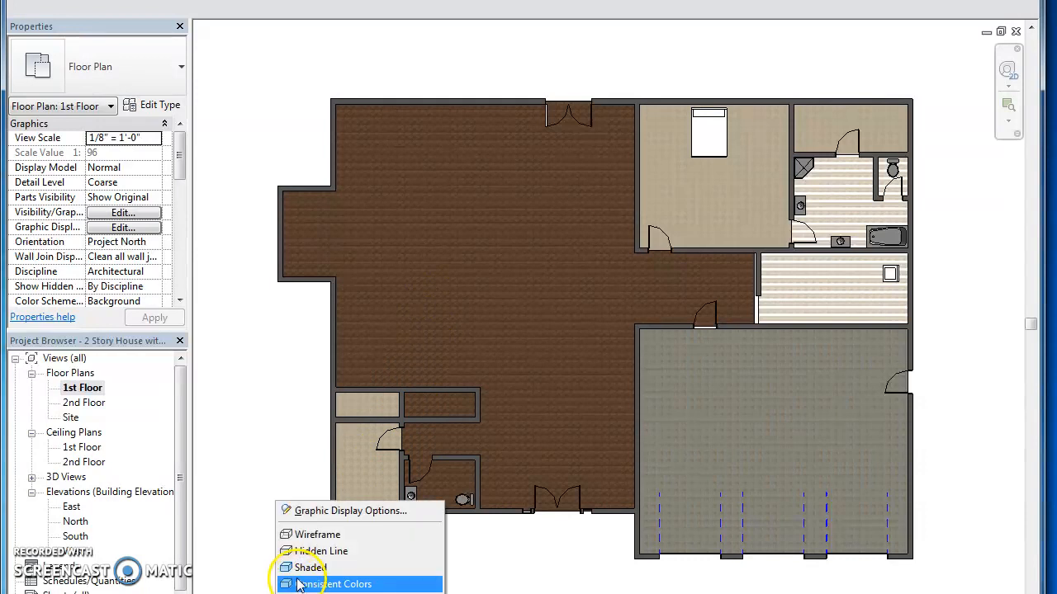
{"action": "left_click", "coordinate": [317, 534]}
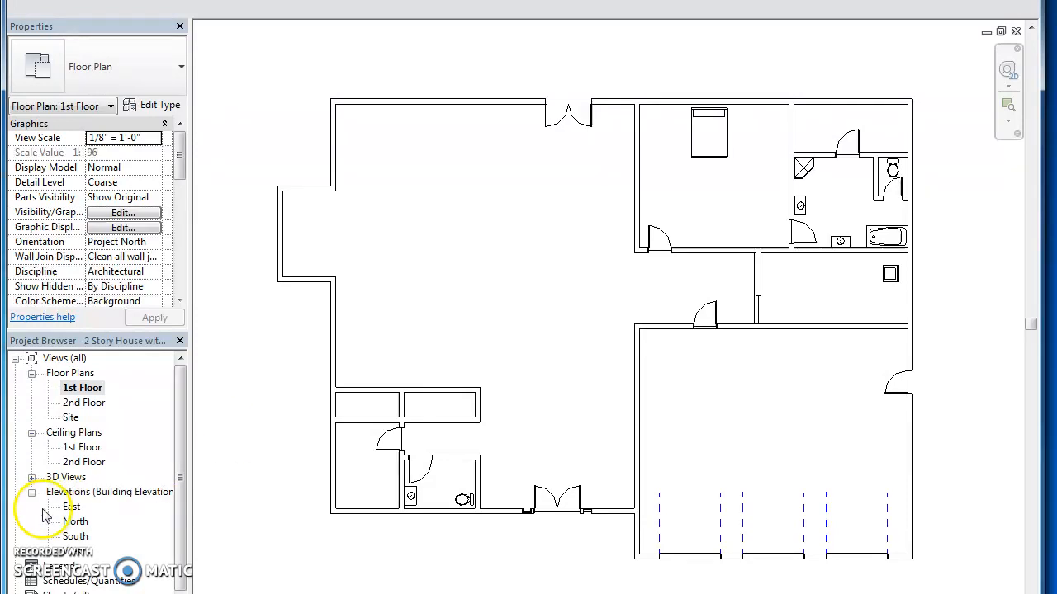
{"action": "double_click", "coordinate": [72, 507]}
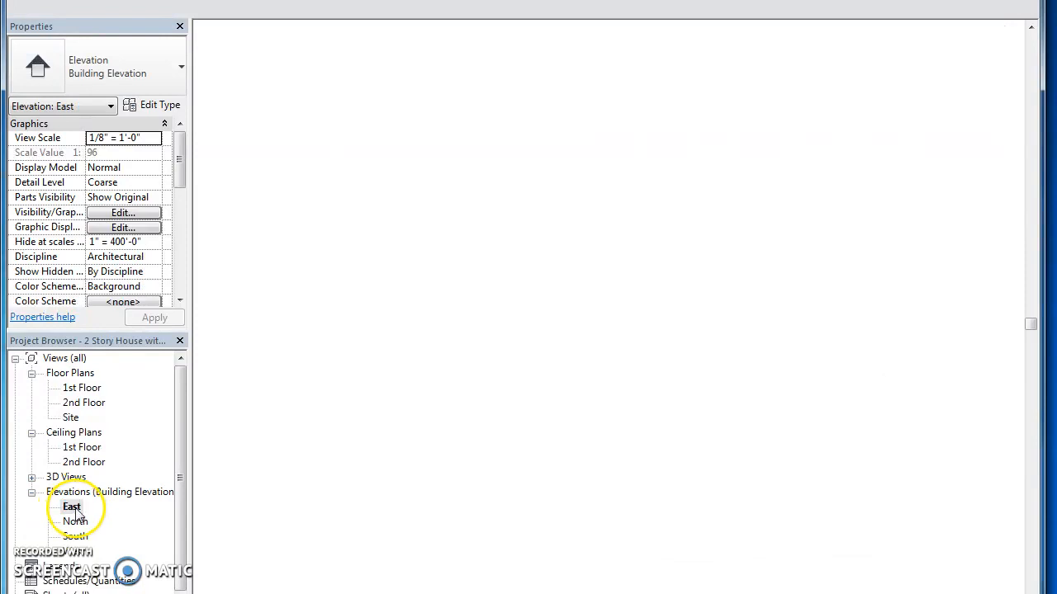
{"action": "double_click", "coordinate": [71, 506]}
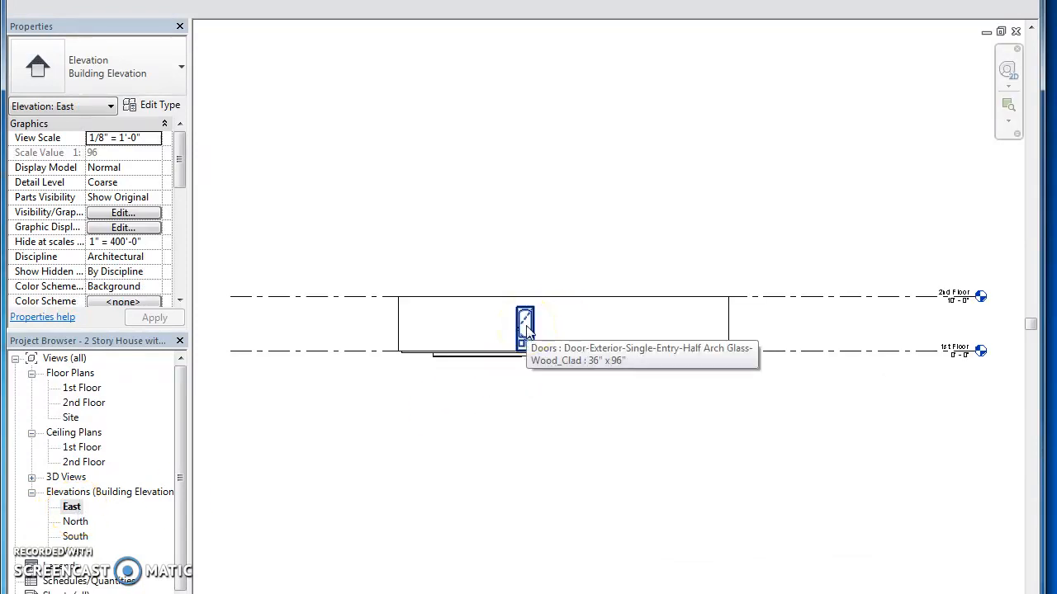
{"action": "mouse_move", "coordinate": [879, 293]}
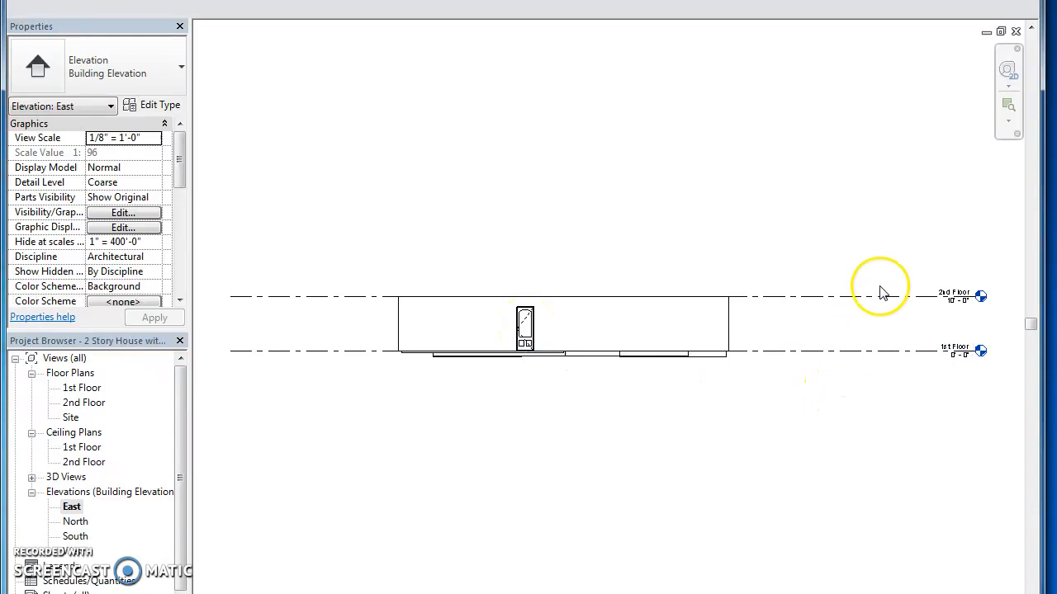
{"action": "mouse_move", "coordinate": [696, 60]}
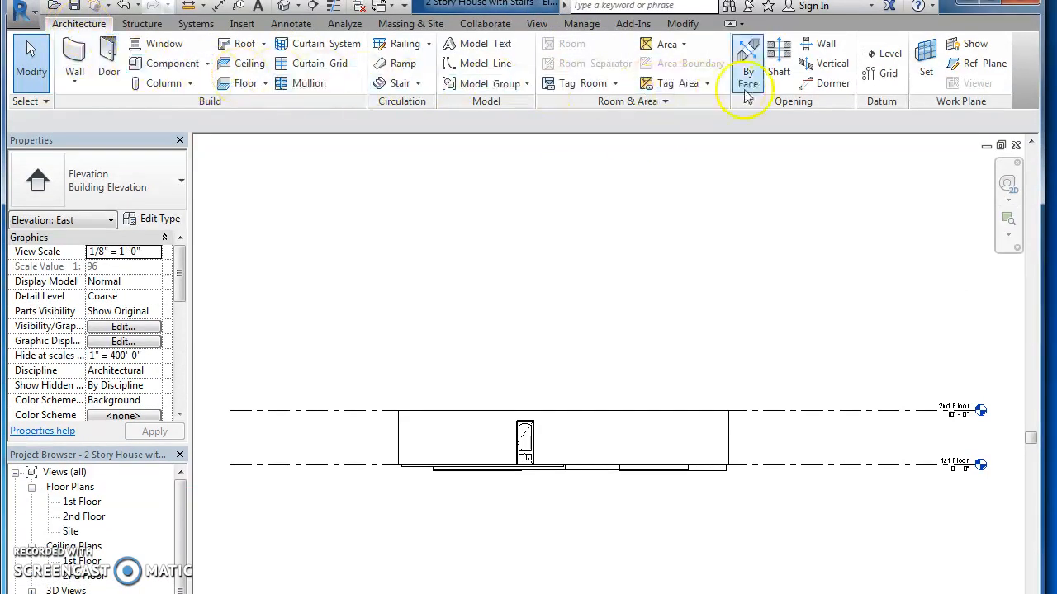
{"action": "mouse_move", "coordinate": [890, 53]}
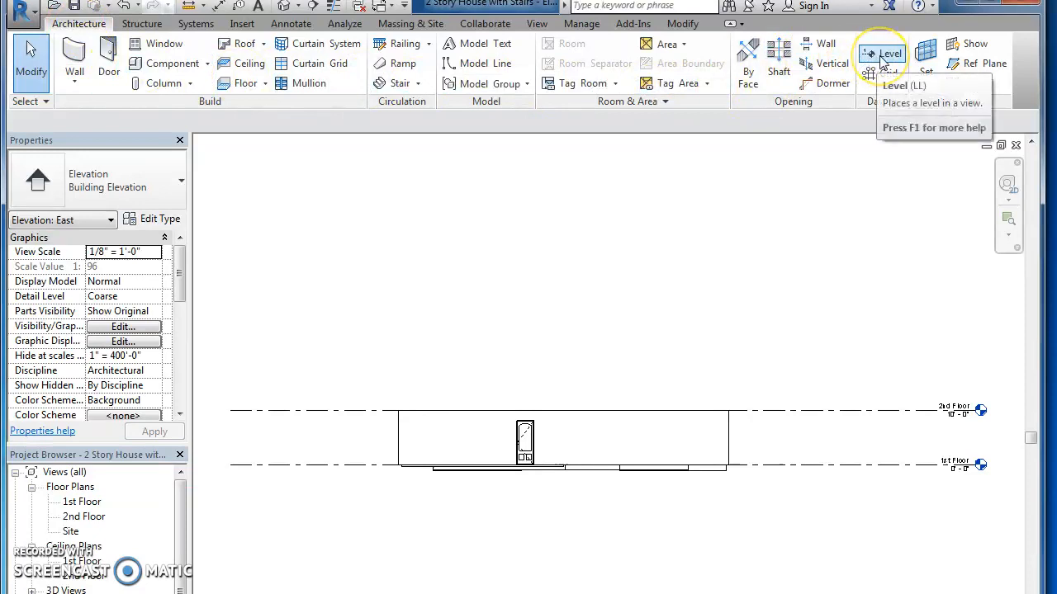
- Place a new Level 3 line at 20'-0" above the 2nd Floor level
{"action": "left_click", "coordinate": [882, 54]}
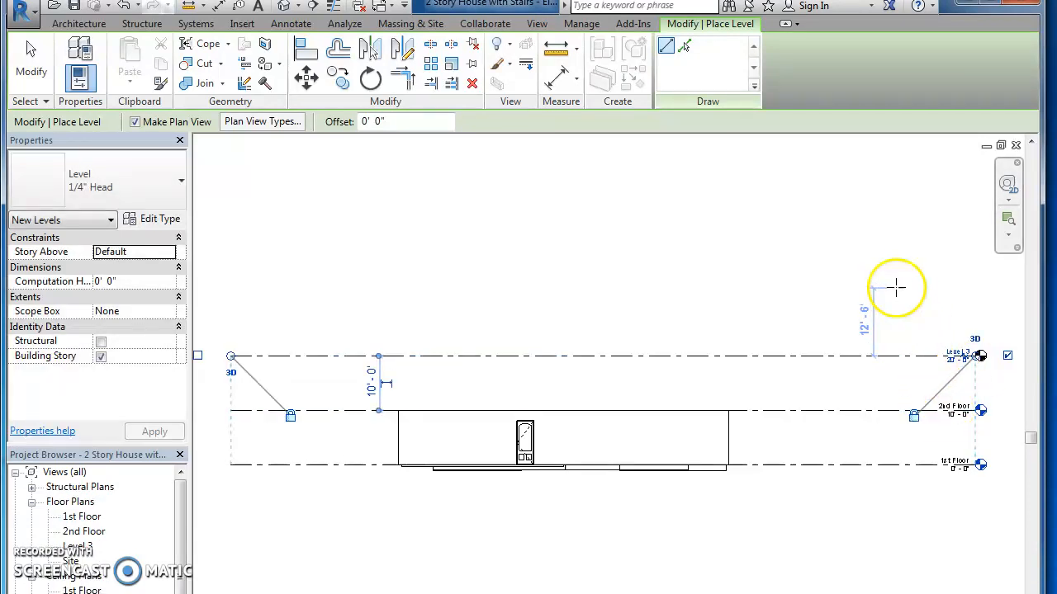
{"action": "right_click", "coordinate": [897, 288]}
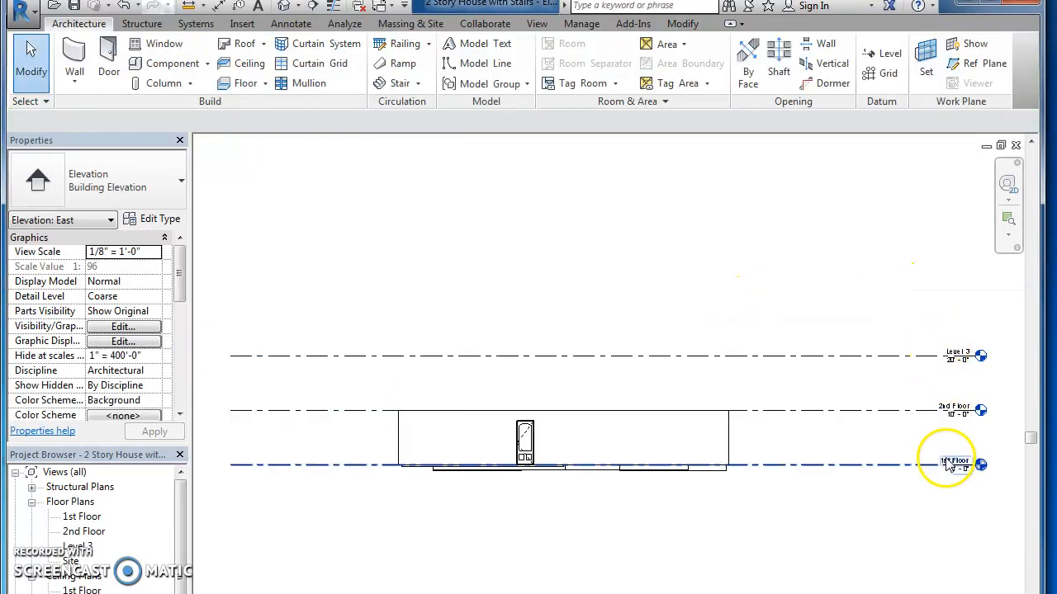
{"action": "left_click", "coordinate": [949, 464]}
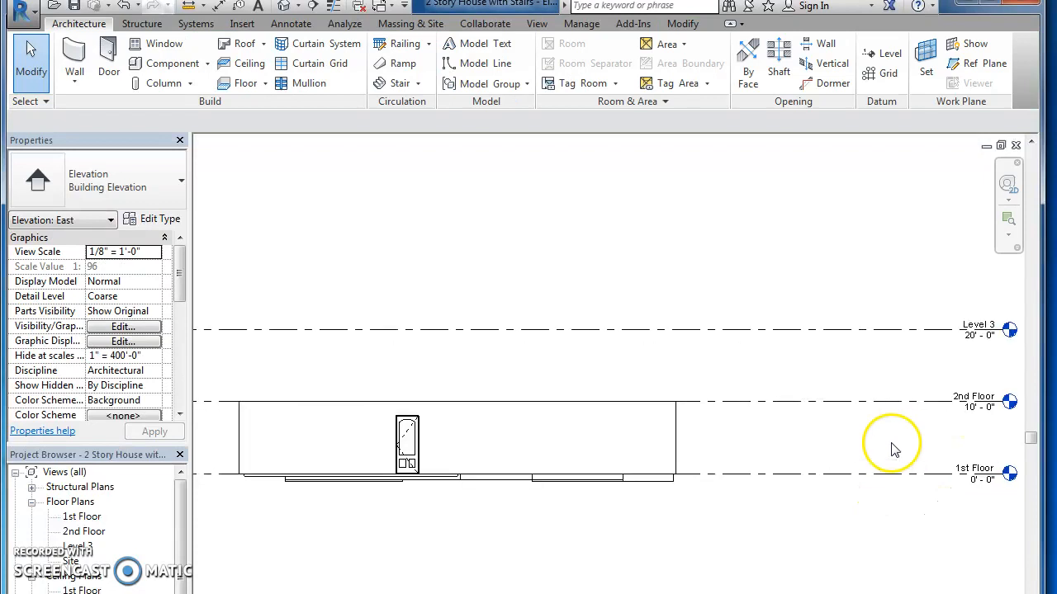
- Rename the 1st Floor level to Ground and Level 3 to roof, updating matching views
{"action": "left_click", "coordinate": [891, 444]}
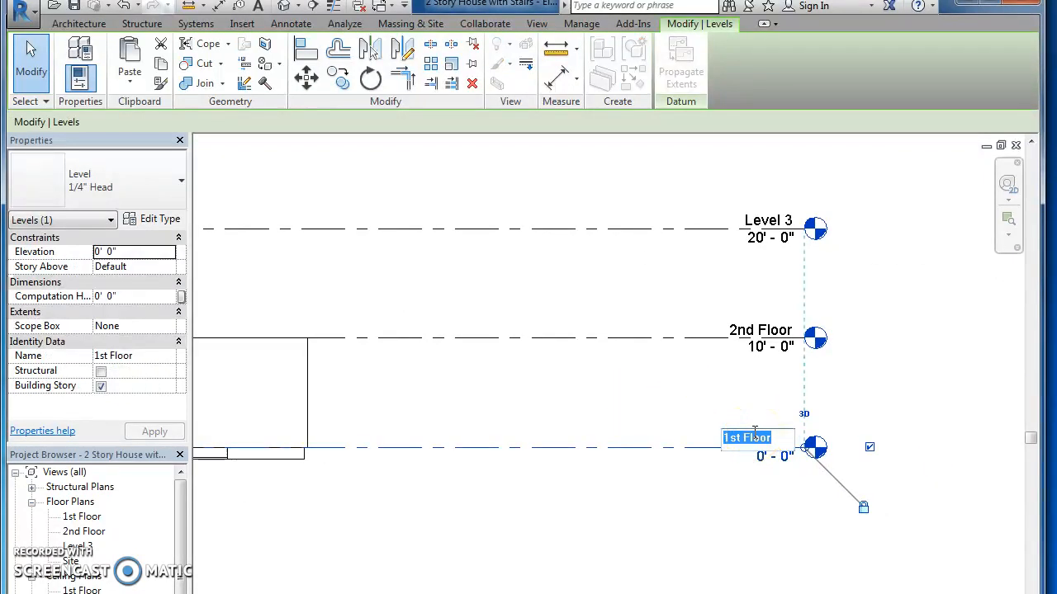
{"action": "type", "text": "Ground"}
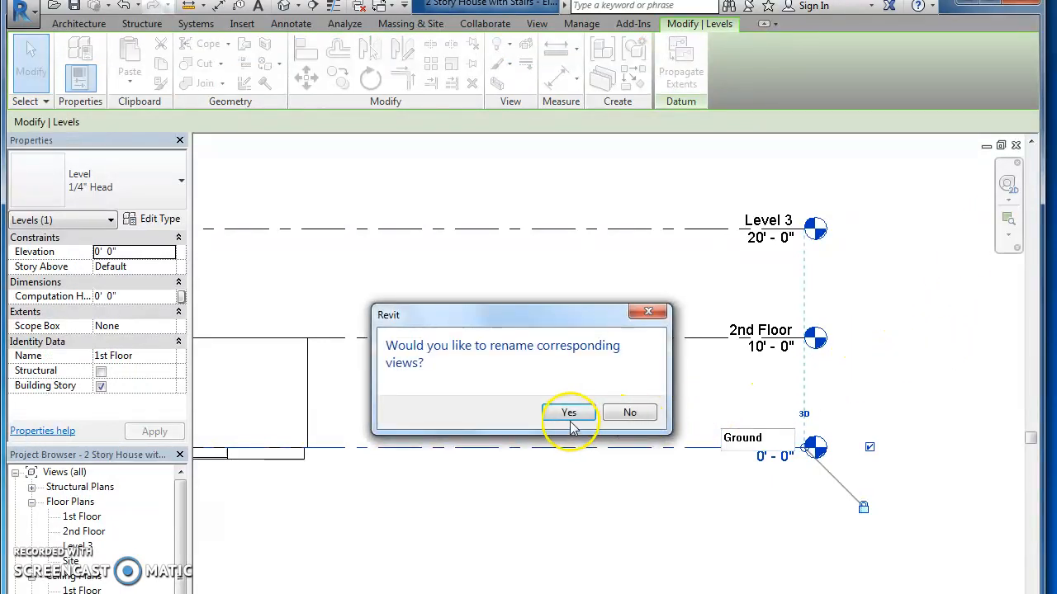
{"action": "left_click", "coordinate": [568, 412]}
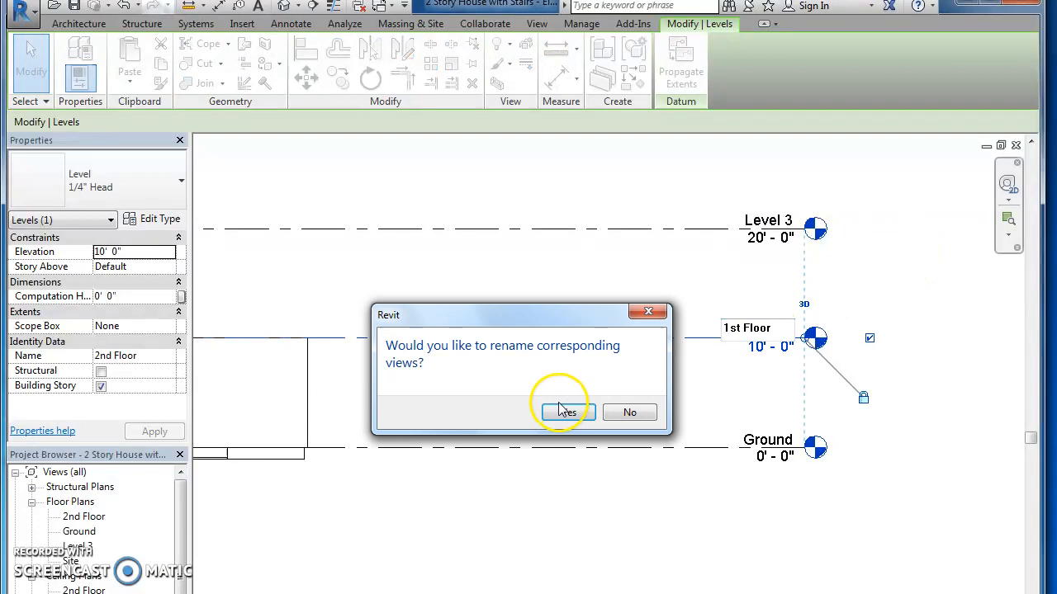
{"action": "left_click", "coordinate": [566, 412]}
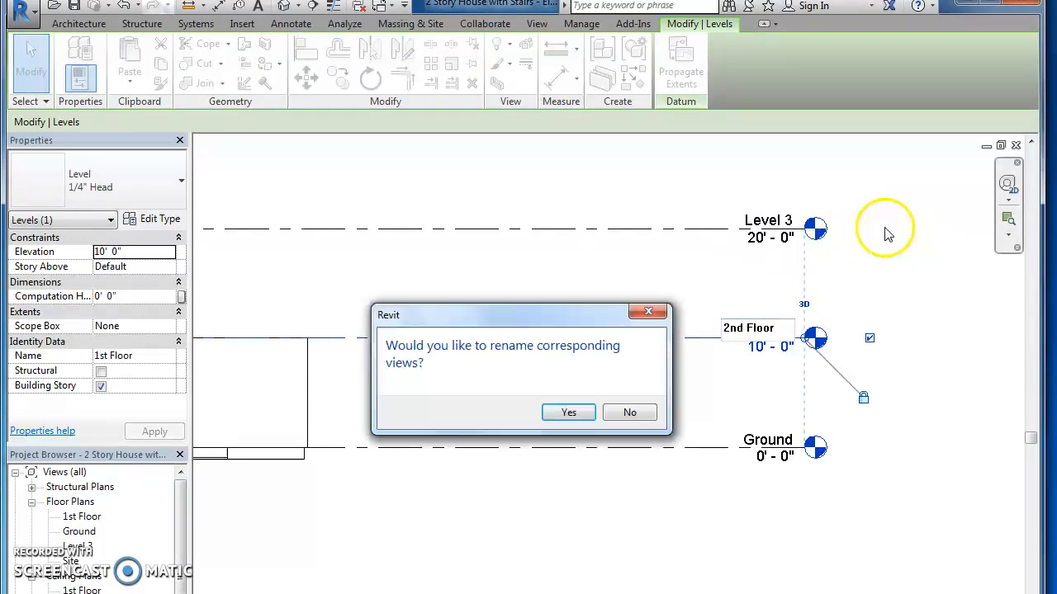
{"action": "left_click", "coordinate": [568, 412]}
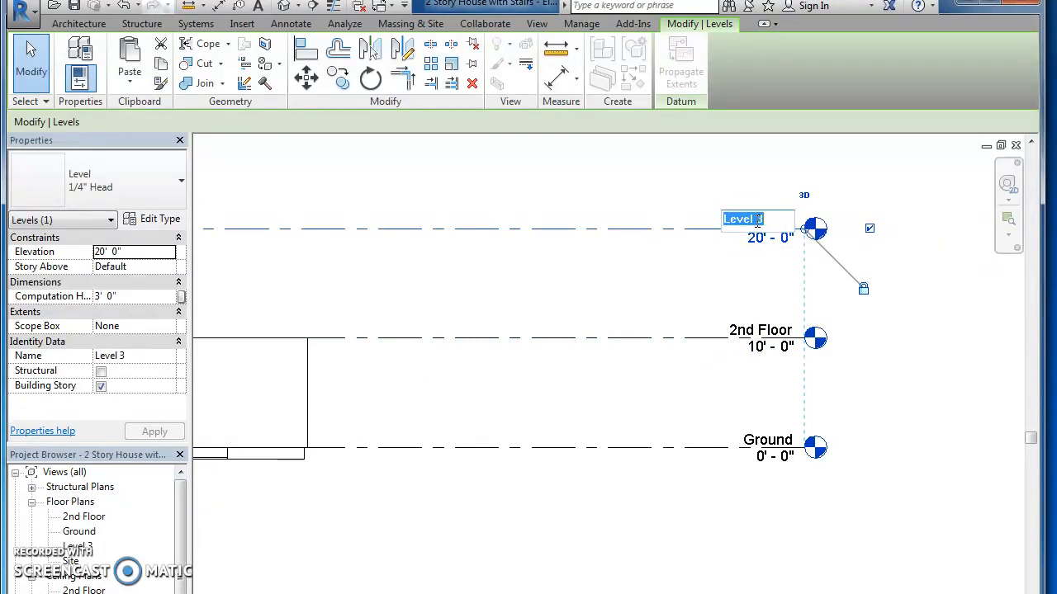
{"action": "type", "text": "roof"}
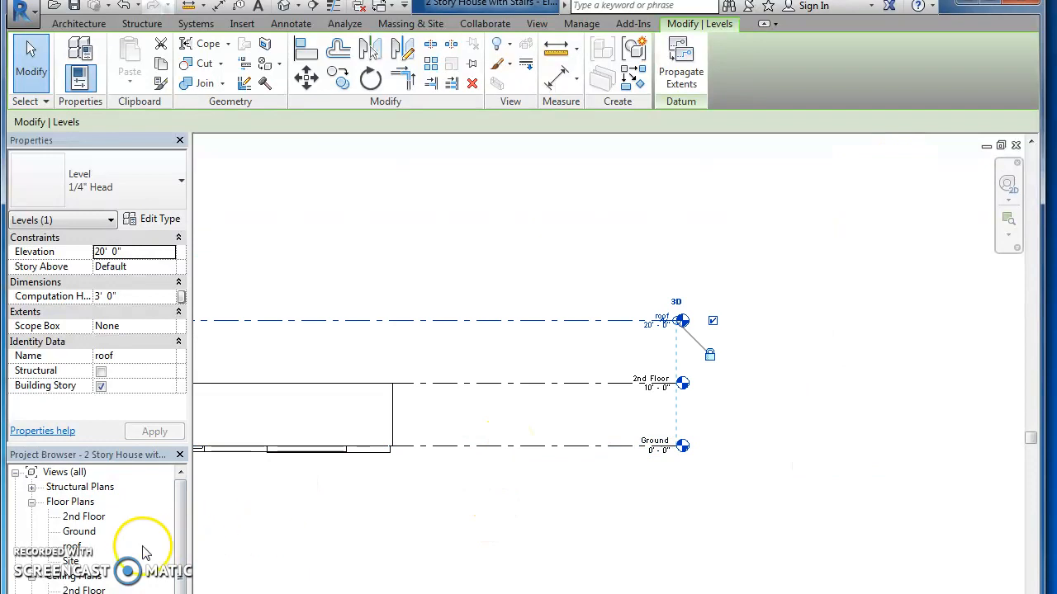
- Open the 2nd Floor plan showing the room layout, doors and bathroom fixtures
{"action": "double_click", "coordinate": [80, 531]}
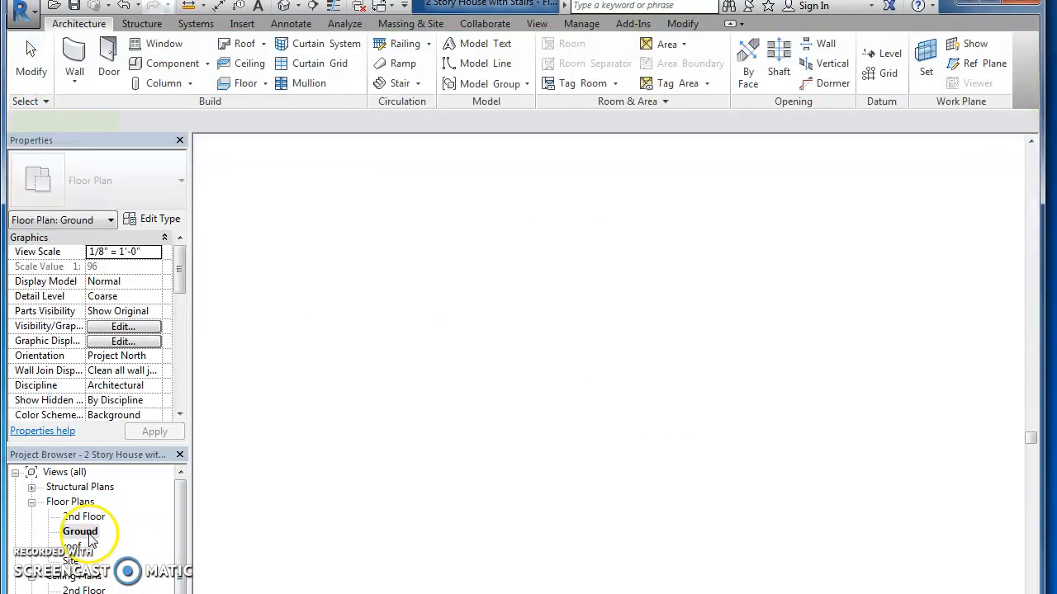
{"action": "double_click", "coordinate": [80, 531]}
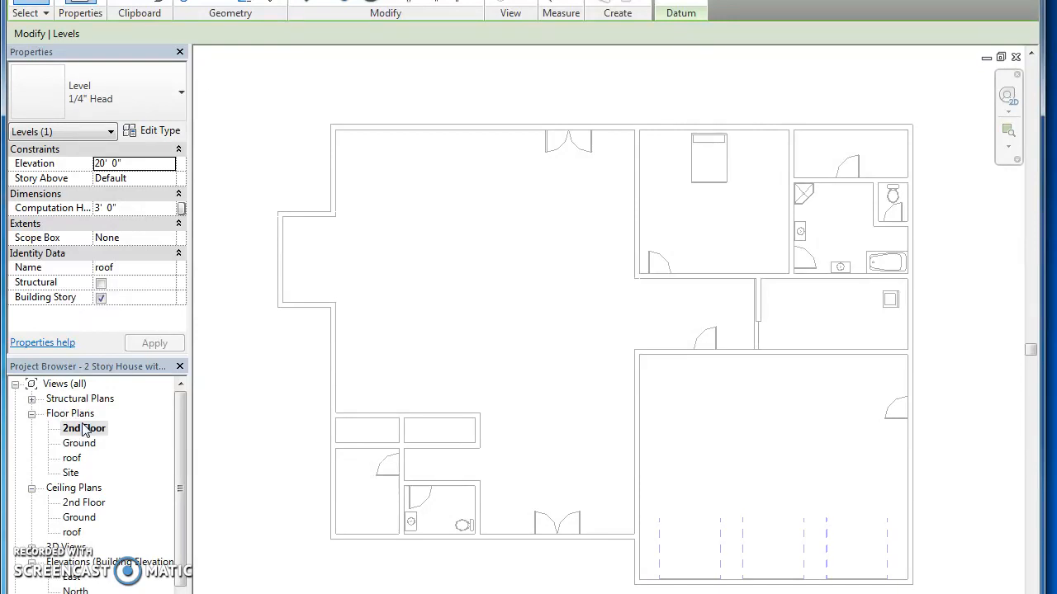
{"action": "left_click", "coordinate": [84, 427]}
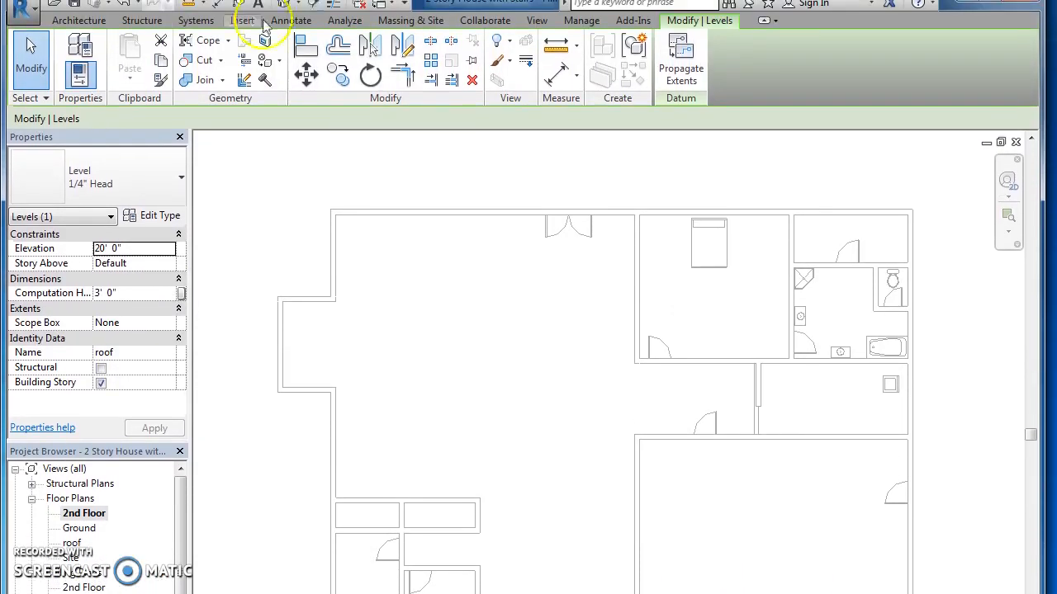
- Start a stair rising from 2nd Floor to roof and sketch a trial run
{"action": "left_click", "coordinate": [79, 20]}
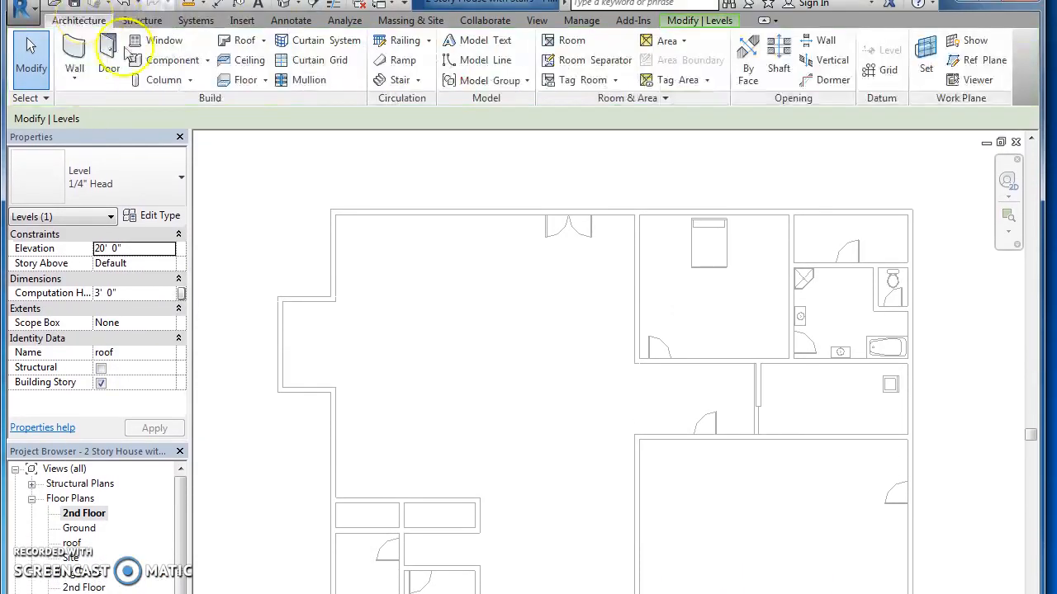
{"action": "mouse_move", "coordinate": [347, 54]}
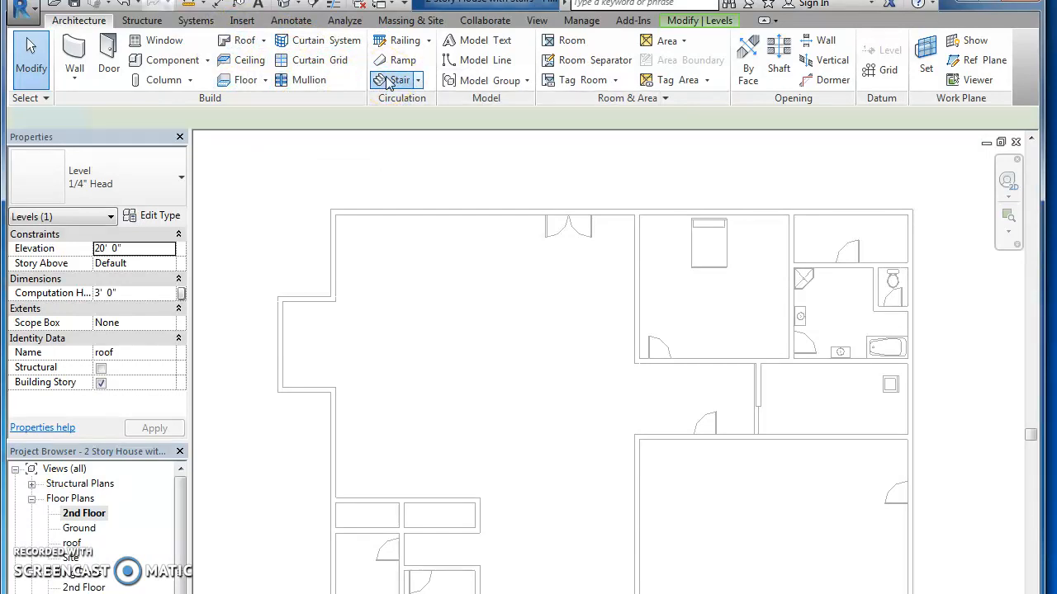
{"action": "left_click", "coordinate": [400, 80]}
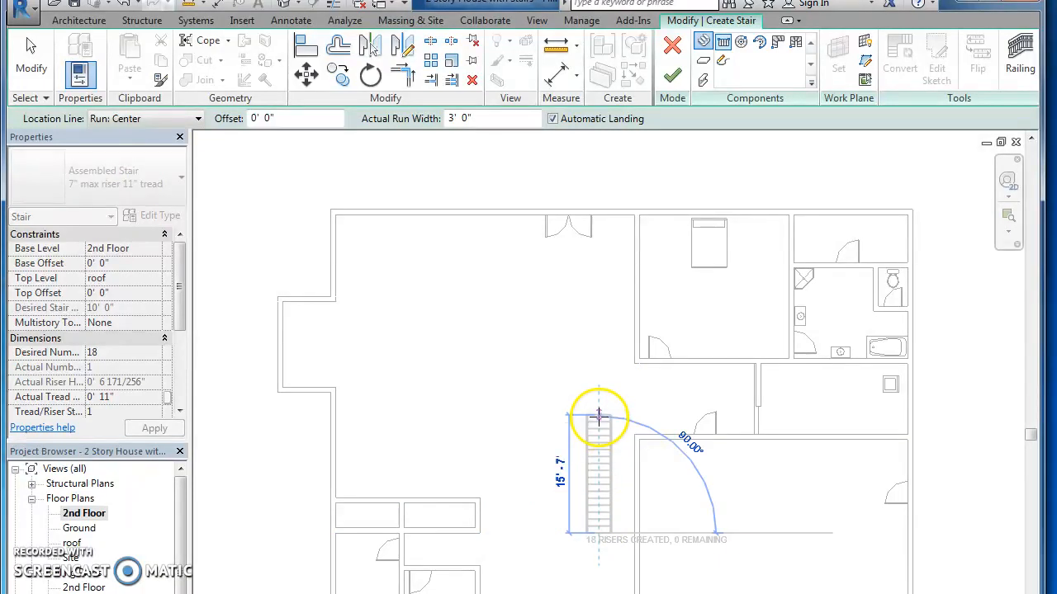
{"action": "left_click_drag", "start_coordinate": [599, 417], "coordinate": [582, 470]}
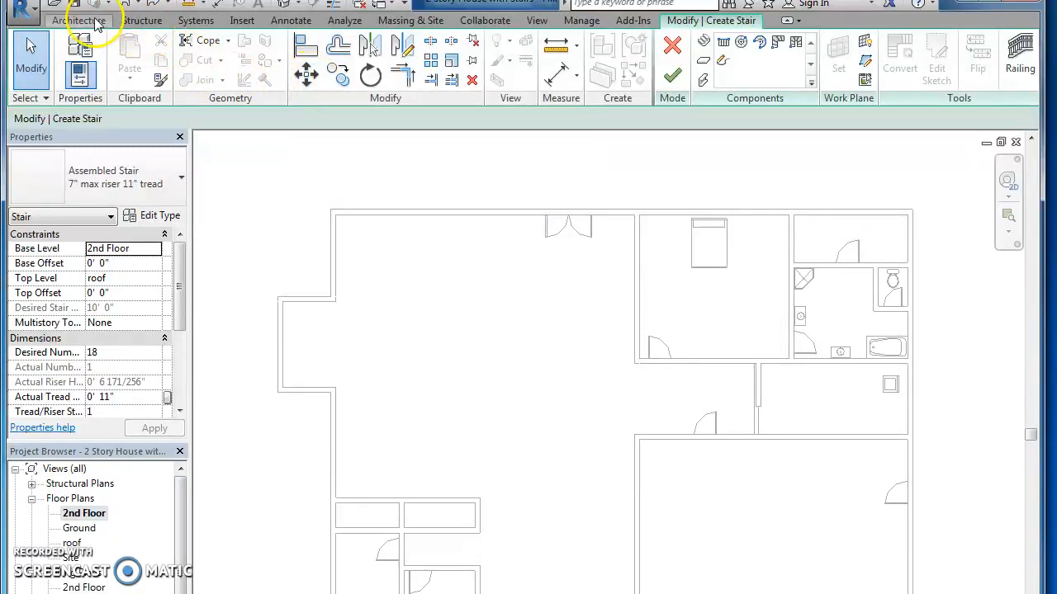
- Dismiss the empty-stair warning and place a straight 18-riser run near bottom centre
{"action": "left_click", "coordinate": [77, 20]}
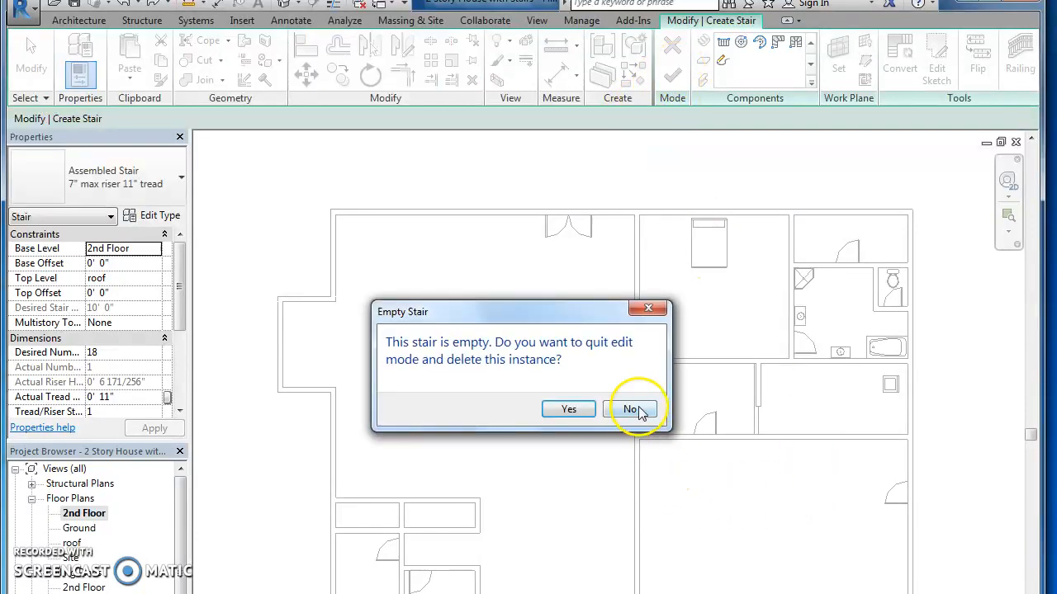
{"action": "mouse_move", "coordinate": [568, 409]}
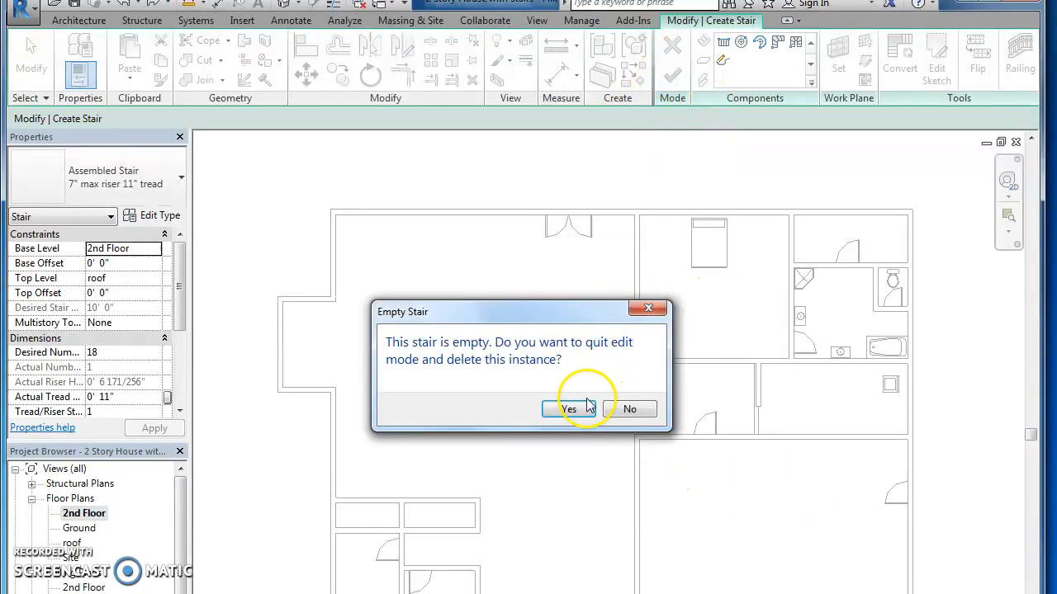
{"action": "left_click", "coordinate": [568, 408]}
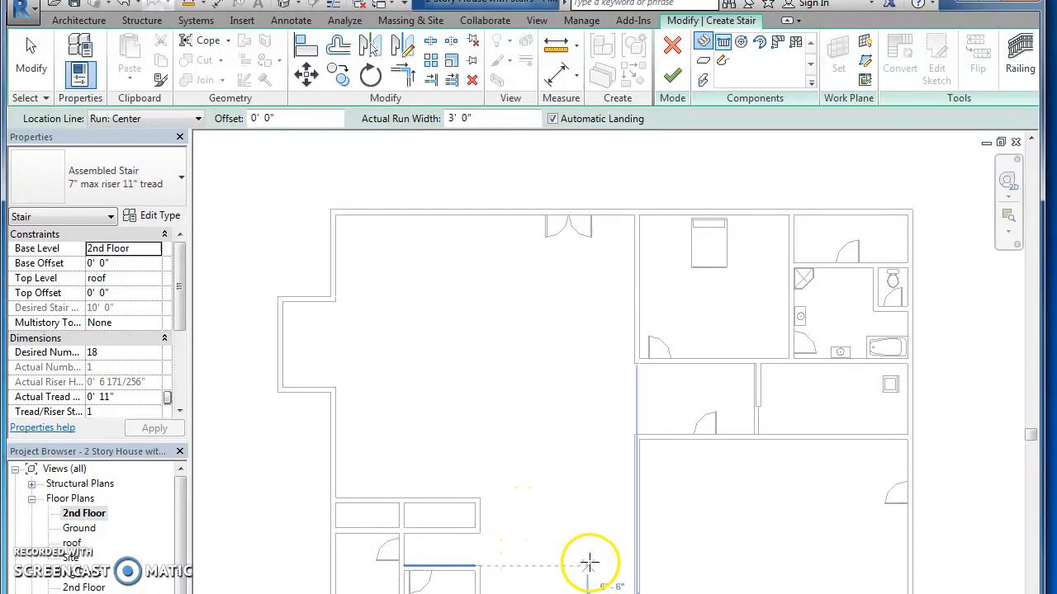
{"action": "mouse_move", "coordinate": [594, 564]}
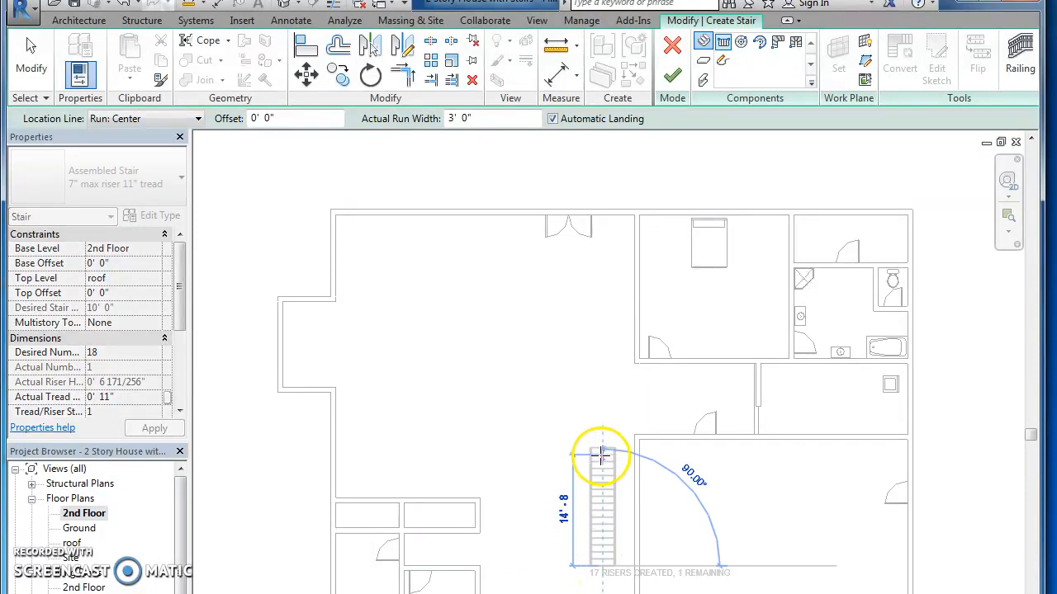
{"action": "left_click", "coordinate": [601, 450]}
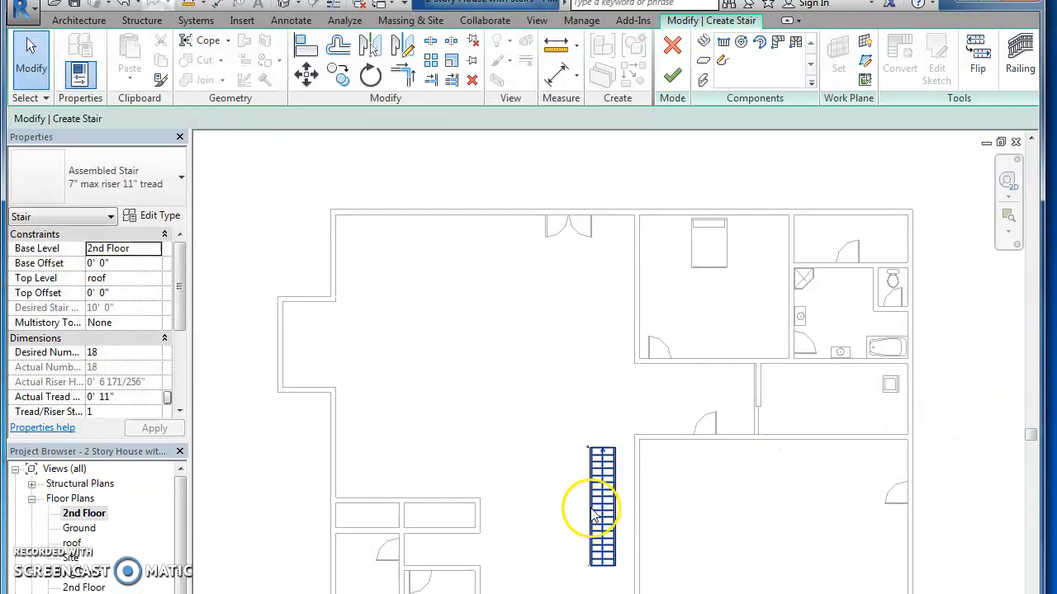
{"action": "left_click", "coordinate": [601, 504]}
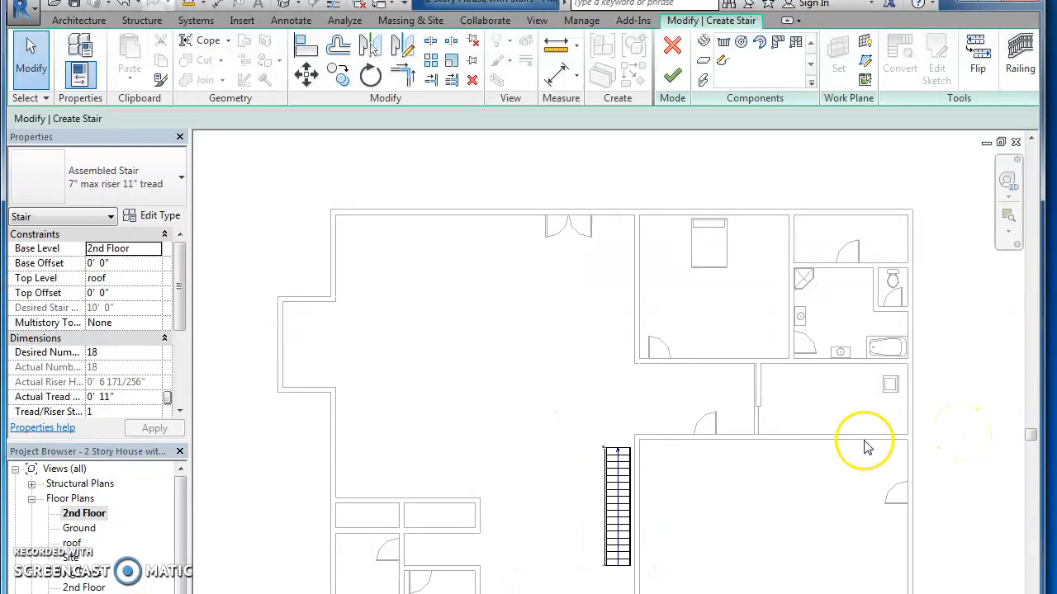
{"action": "left_click", "coordinate": [536, 20]}
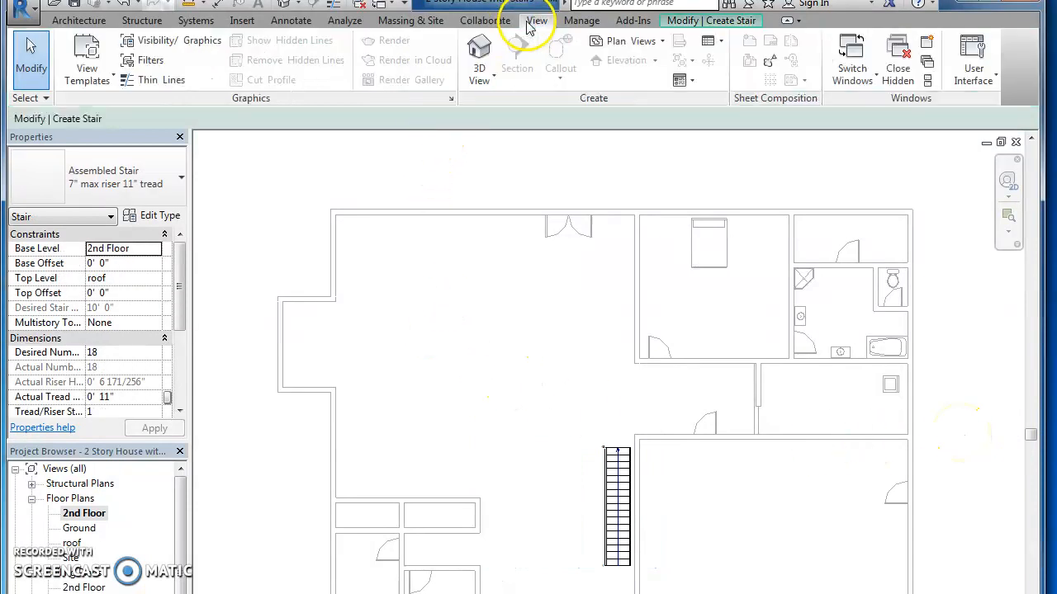
- Check the stair in the default 3D view, then return to the 2nd Floor plan
{"action": "left_click", "coordinate": [479, 53]}
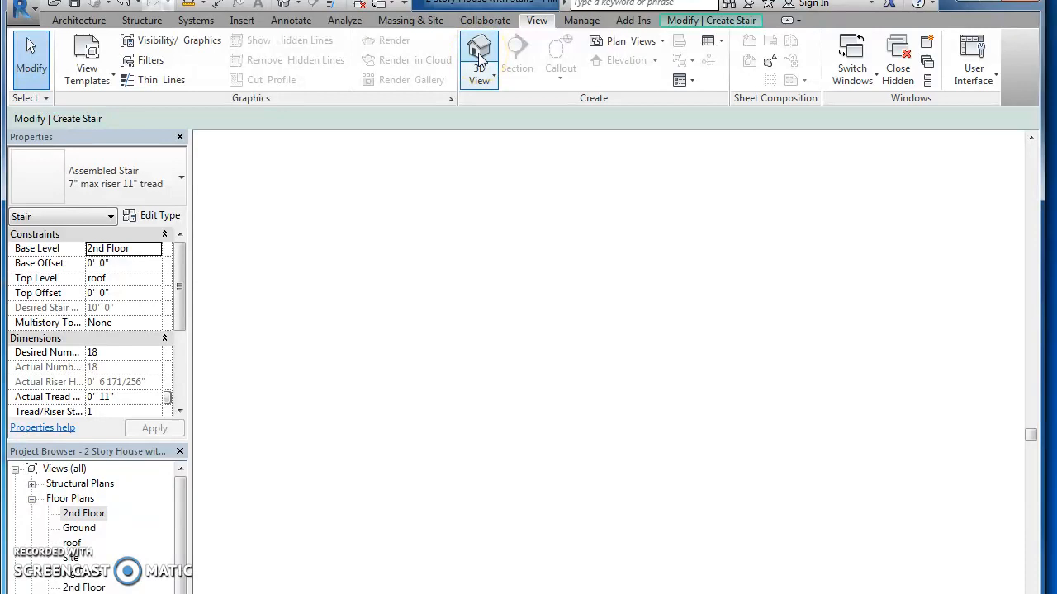
{"action": "left_click", "coordinate": [479, 49]}
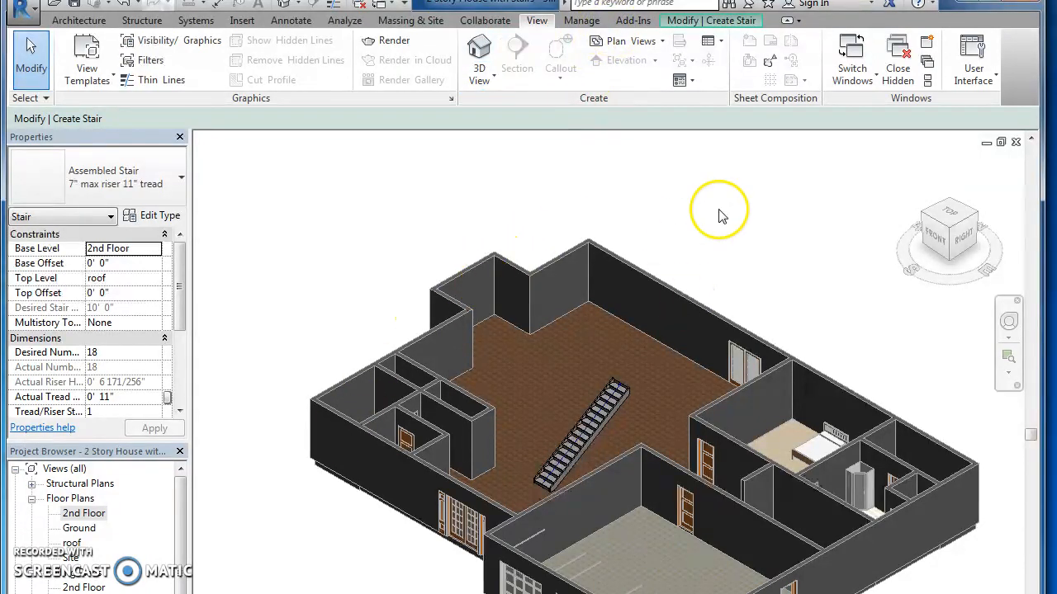
{"action": "left_click", "coordinate": [586, 425]}
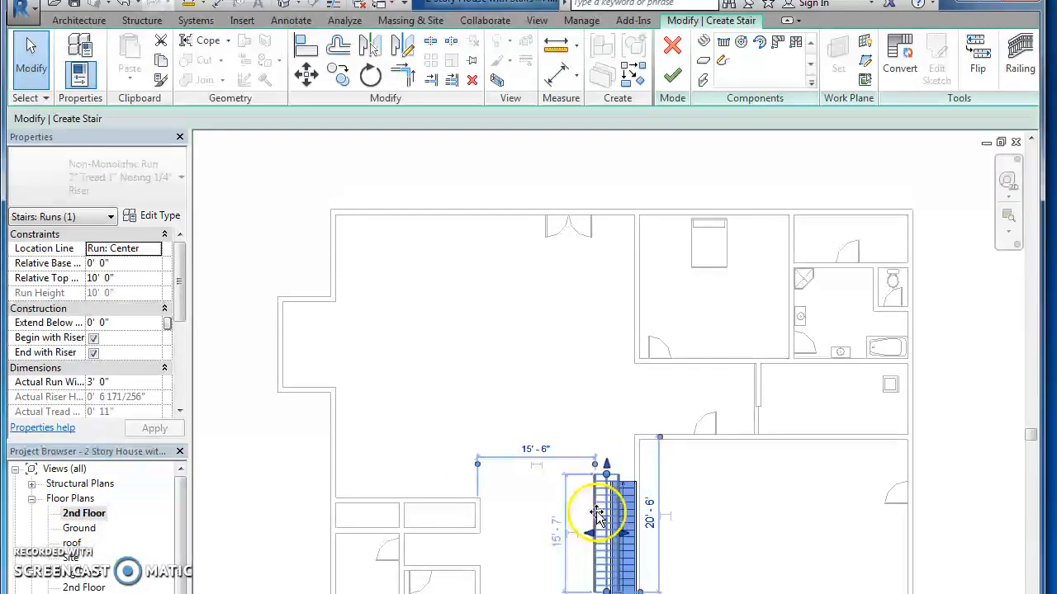
- Shift the stair run slightly right and down, then finish the stair edit
{"action": "left_click_drag", "start_coordinate": [598, 512], "coordinate": [615, 513]}
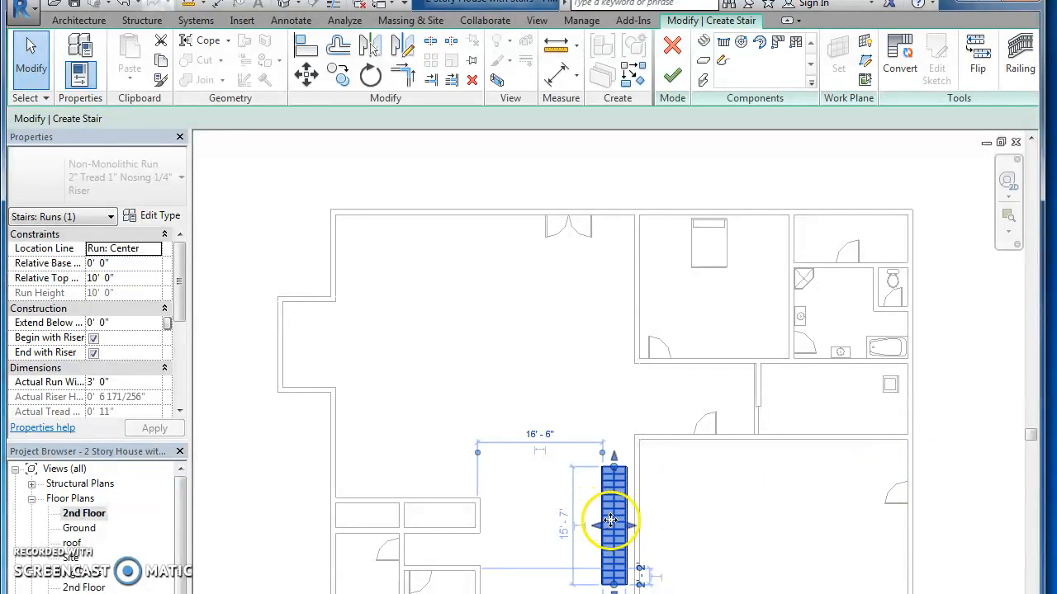
{"action": "left_click_drag", "start_coordinate": [611, 520], "coordinate": [634, 524]}
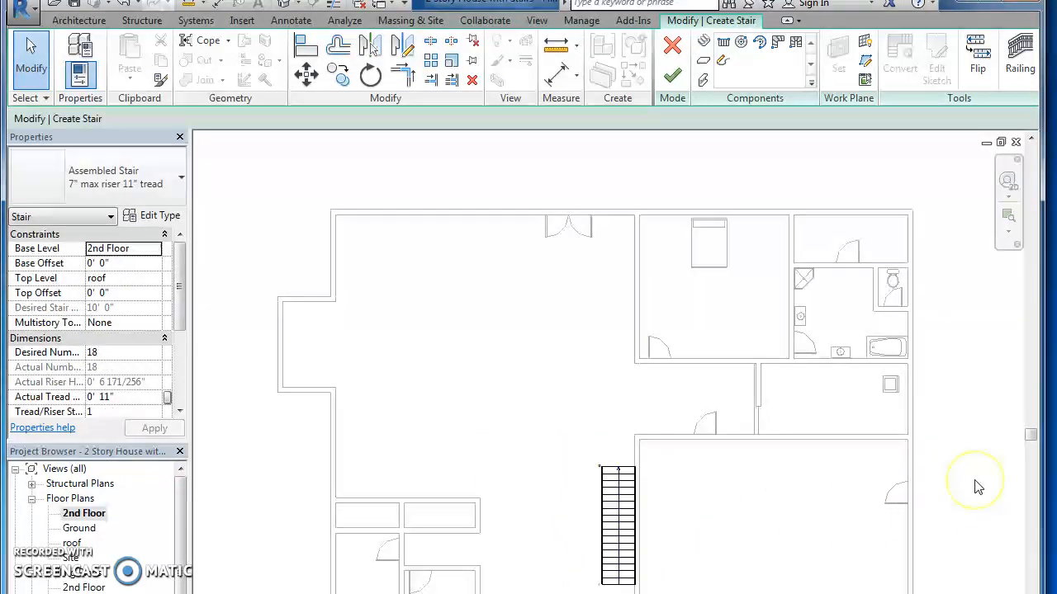
{"action": "mouse_move", "coordinate": [978, 483]}
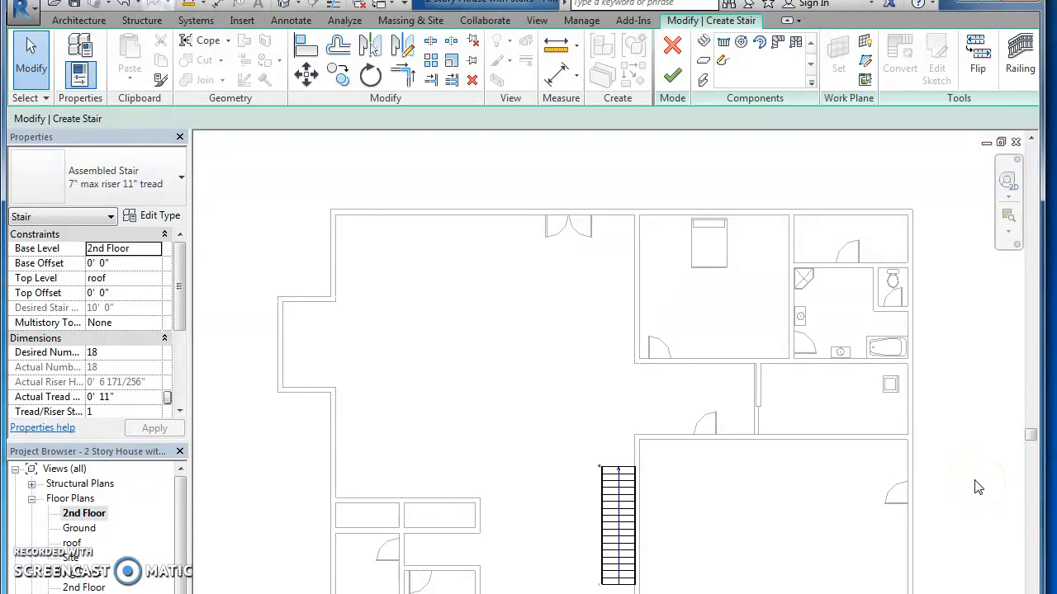
{"action": "mouse_move", "coordinate": [977, 487]}
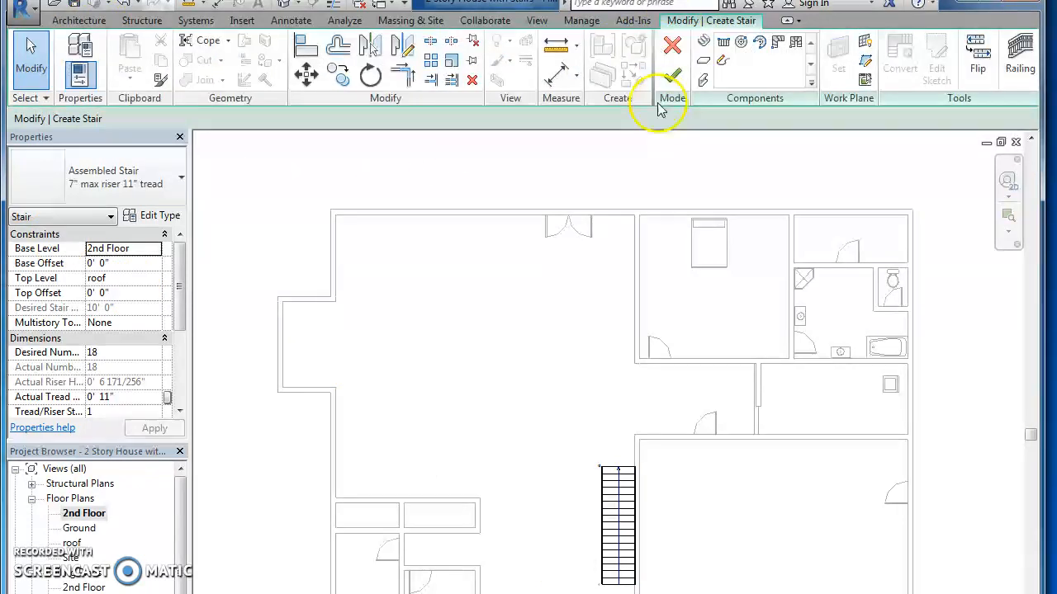
{"action": "left_click", "coordinate": [672, 78]}
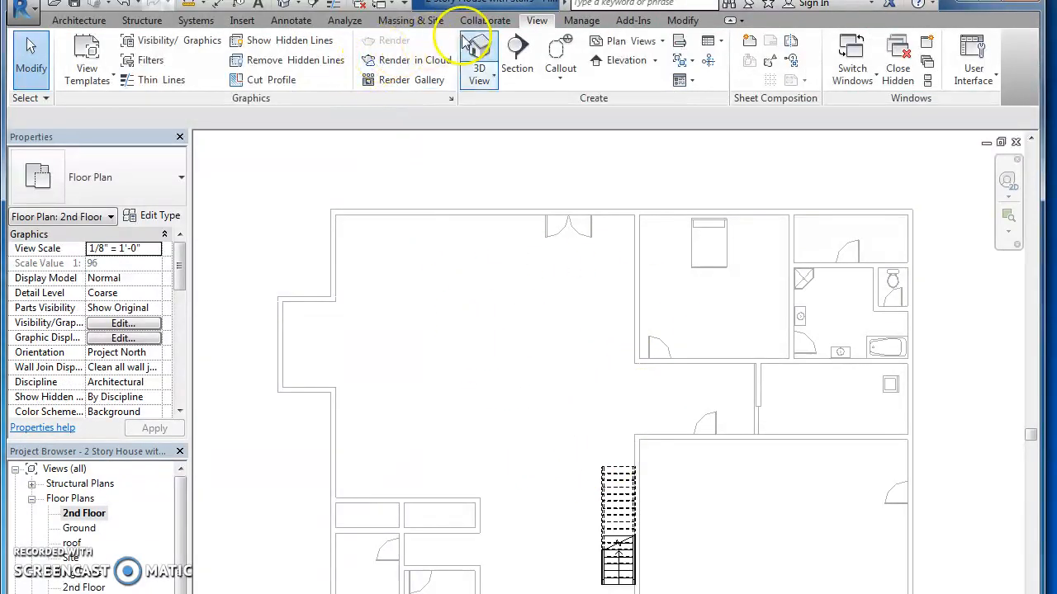
{"action": "left_click", "coordinate": [479, 54]}
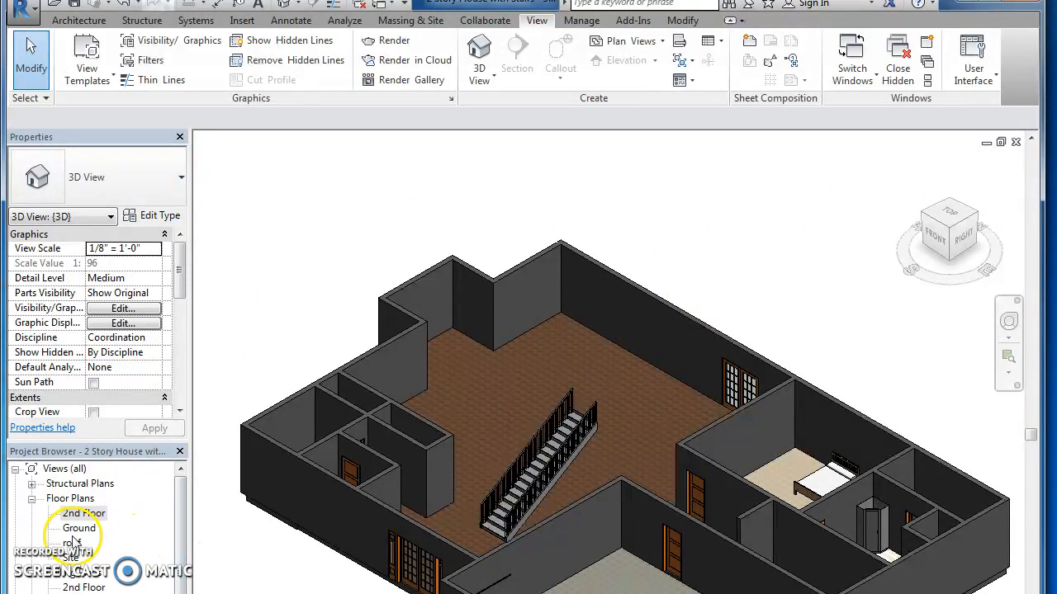
{"action": "double_click", "coordinate": [84, 513]}
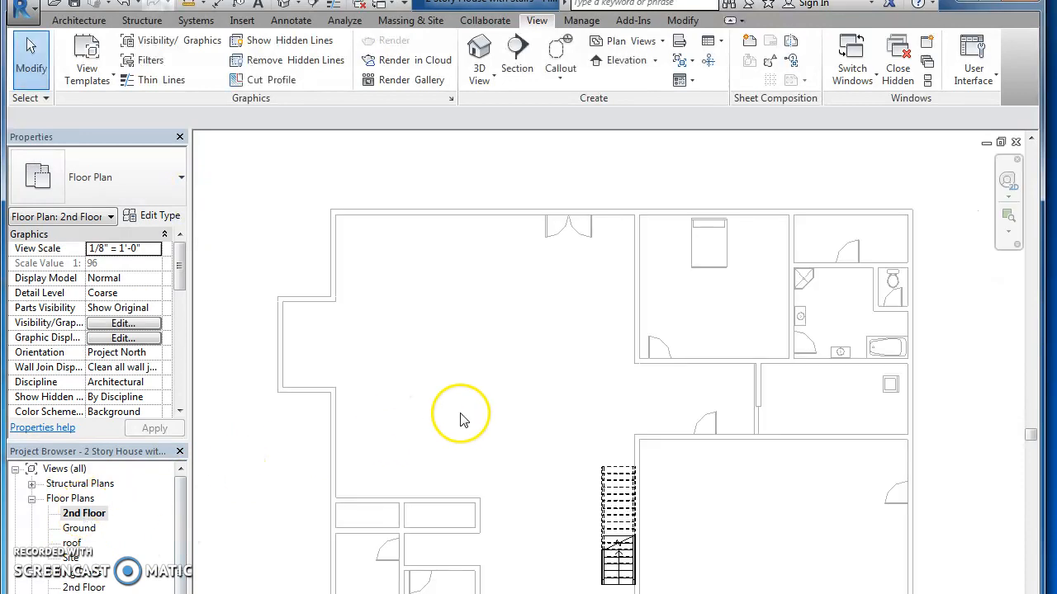
{"action": "mouse_move", "coordinate": [538, 549]}
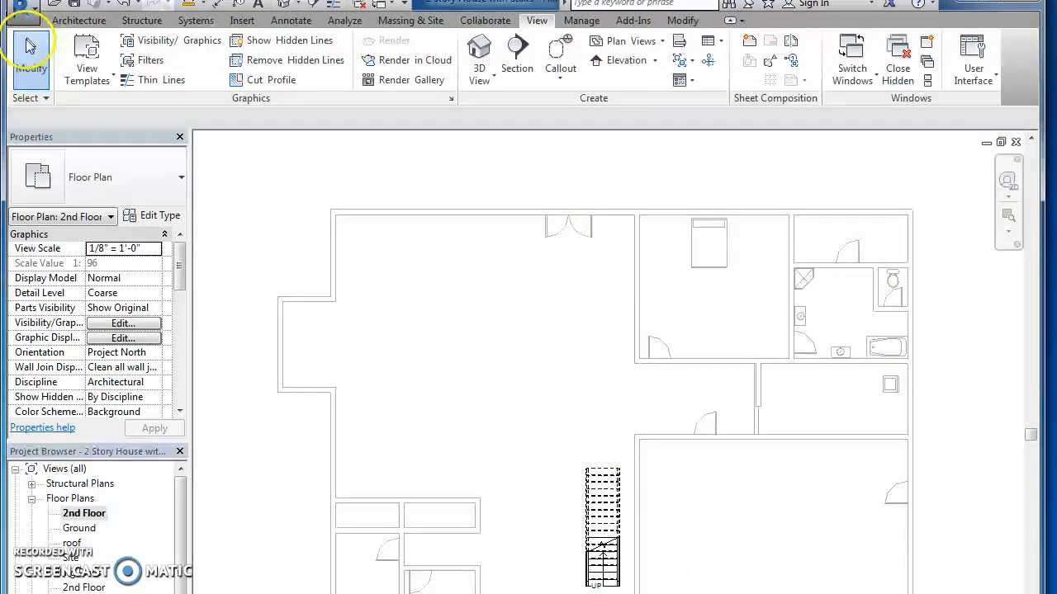
{"action": "left_click", "coordinate": [79, 20]}
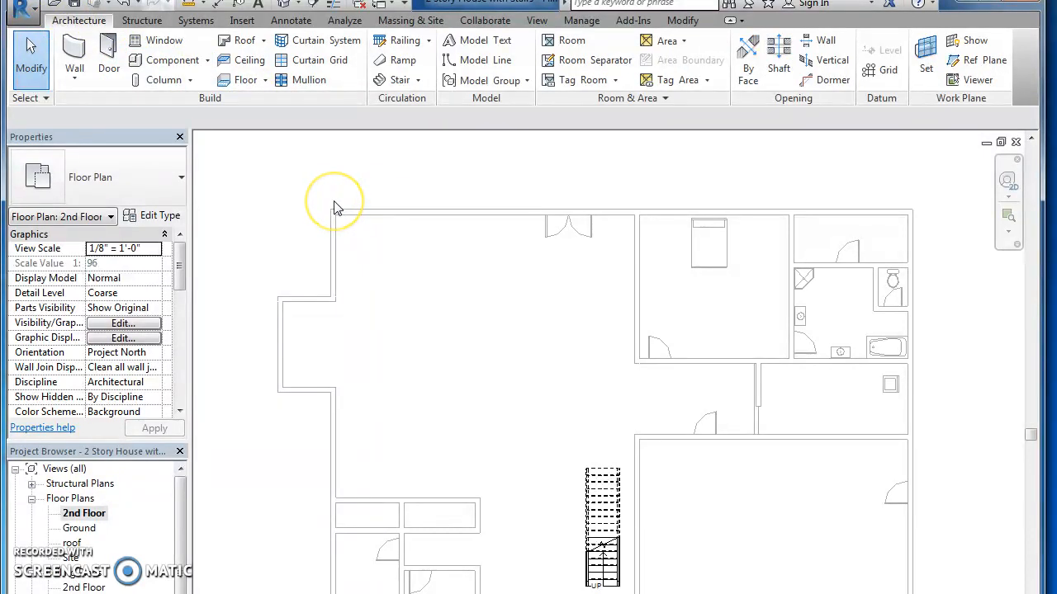
{"action": "mouse_move", "coordinate": [355, 196]}
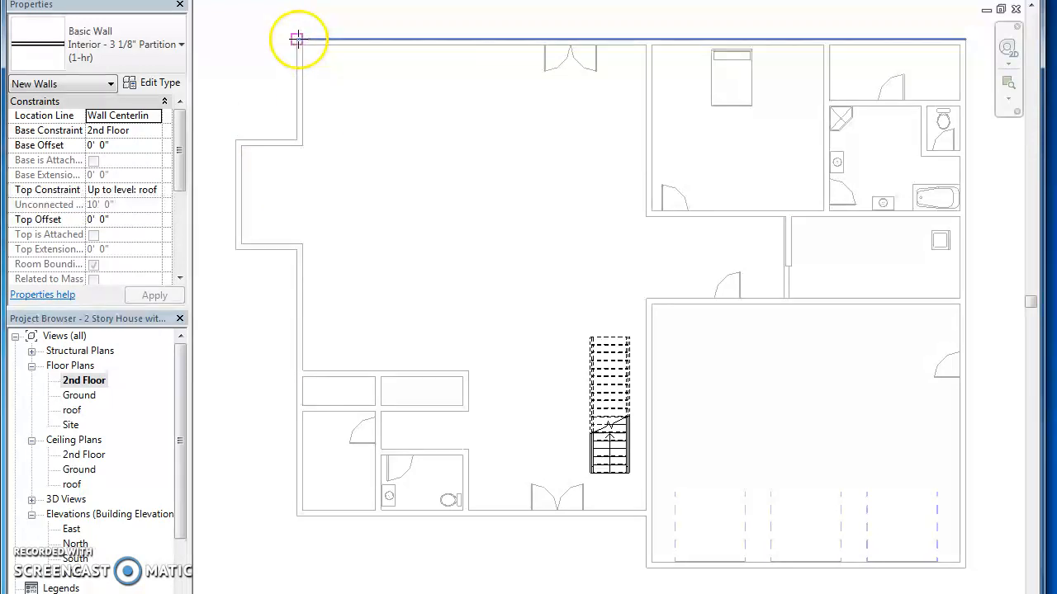
- Draw roof-height walls along the top, bottom-left and left edges of the 2nd Floor plan
{"action": "left_click_drag", "start_coordinate": [297, 39], "coordinate": [963, 48]}
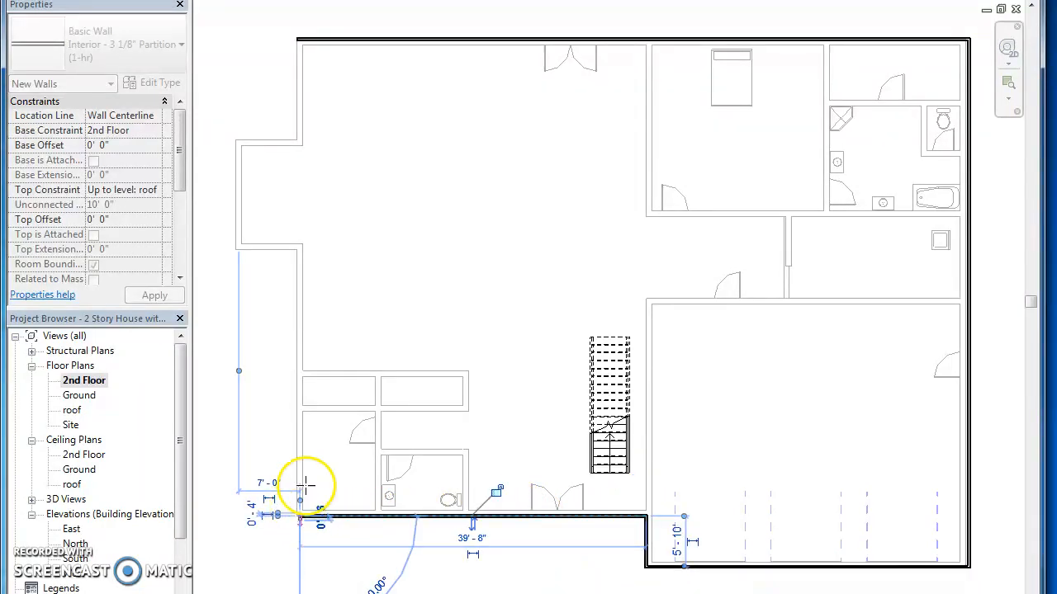
{"action": "left_click_drag", "start_coordinate": [298, 495], "coordinate": [299, 83]}
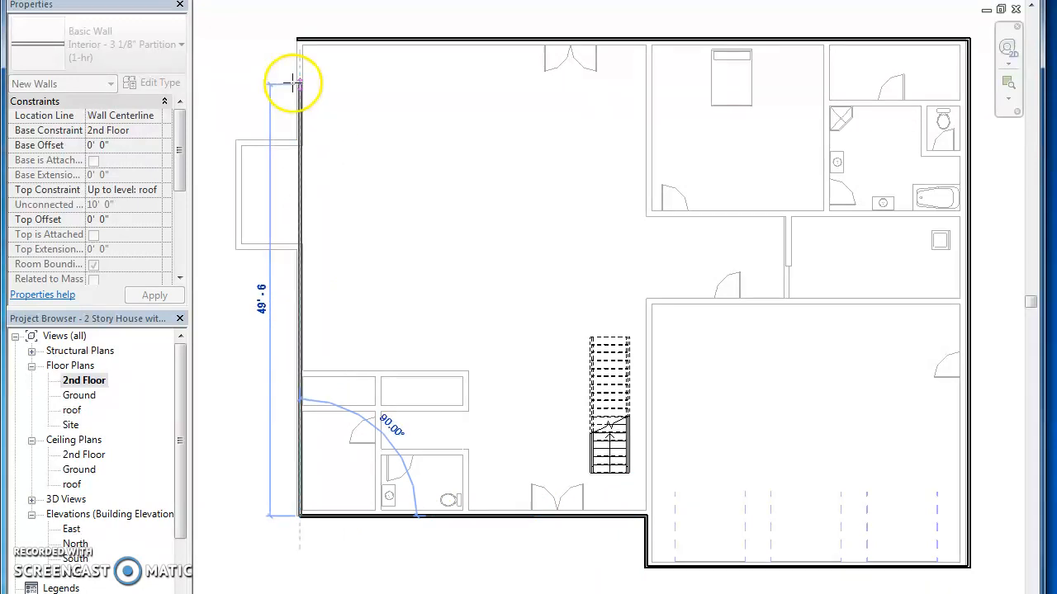
{"action": "left_click_drag", "start_coordinate": [293, 82], "coordinate": [299, 39]}
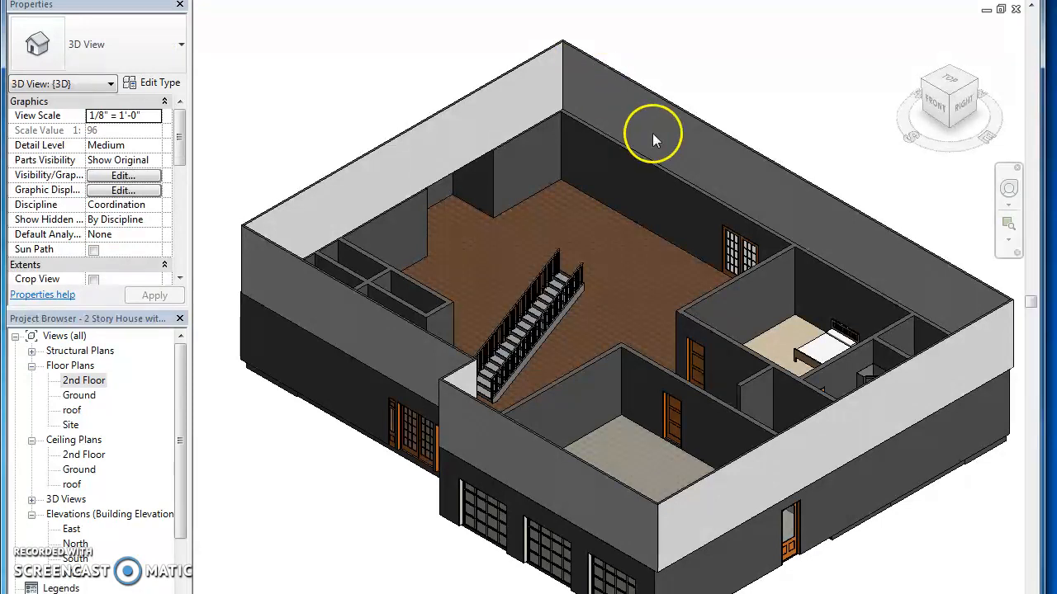
- Select all five upper-storey walls in the 3D view
{"action": "left_click", "coordinate": [834, 400]}
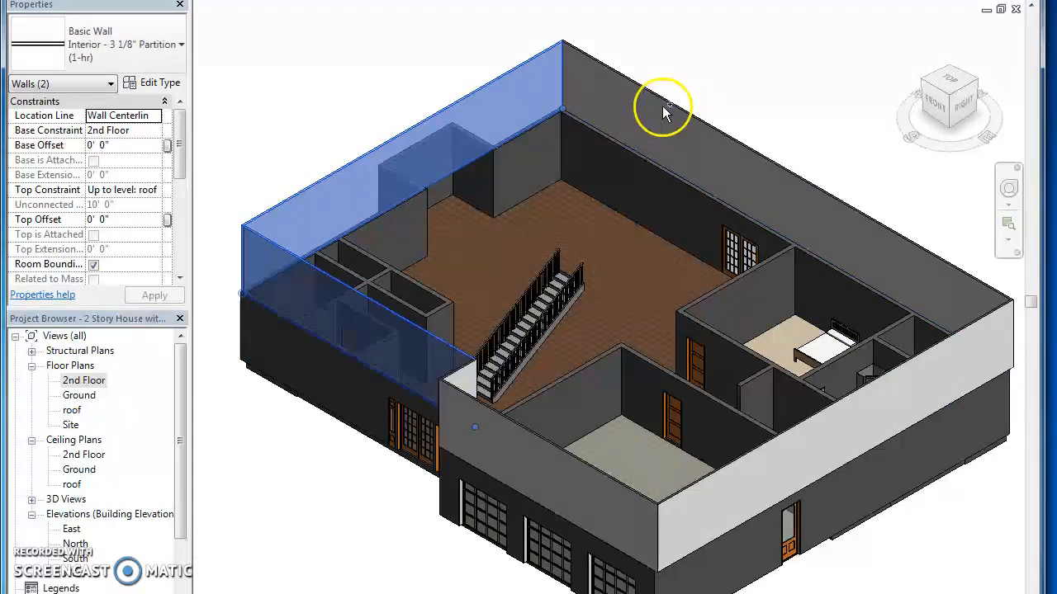
{"action": "left_click", "coordinate": [858, 396]}
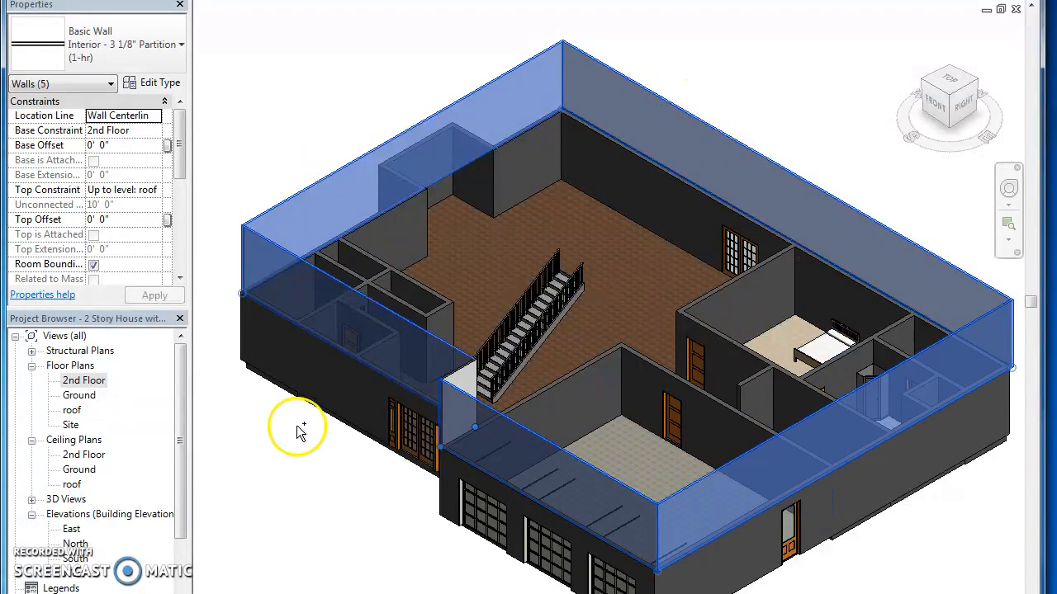
{"action": "mouse_move", "coordinate": [128, 194]}
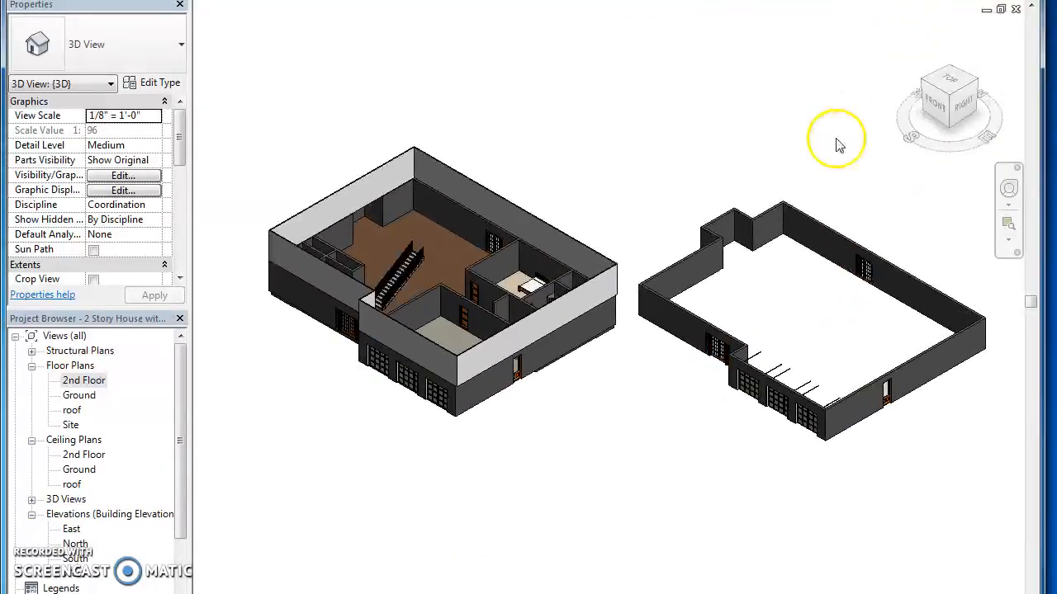
- Delete the stray walls beside the house and return the 3D view to Home
{"action": "left_click", "coordinate": [685, 322]}
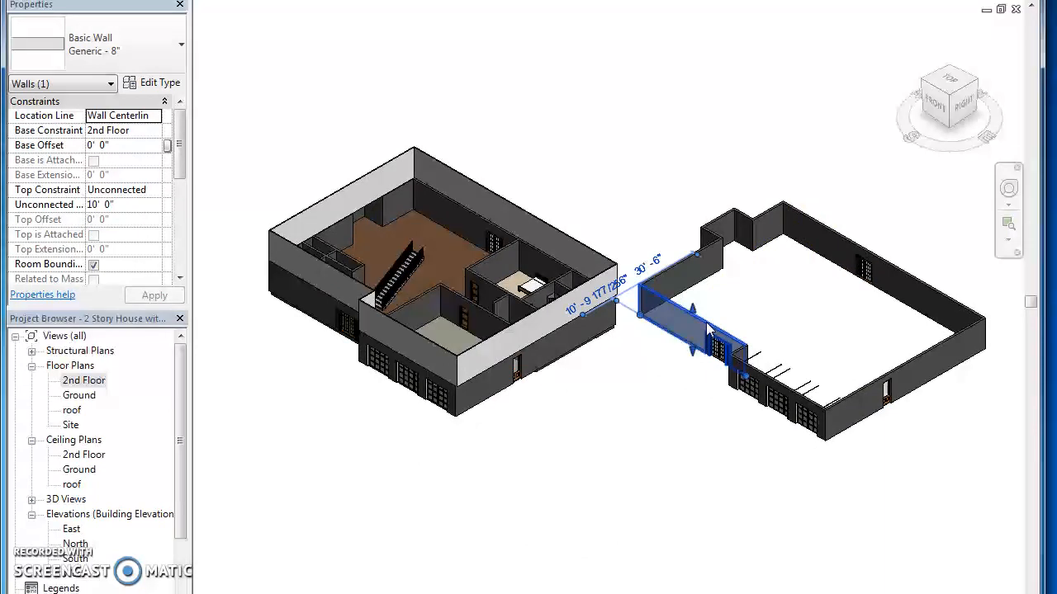
{"action": "left_click", "coordinate": [719, 229]}
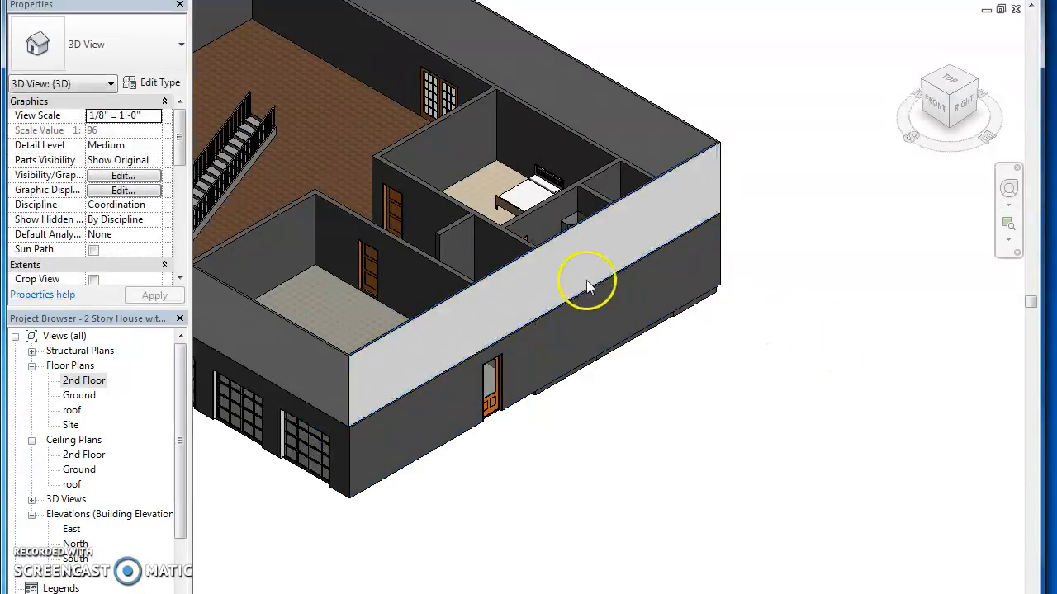
{"action": "left_click", "coordinate": [586, 285]}
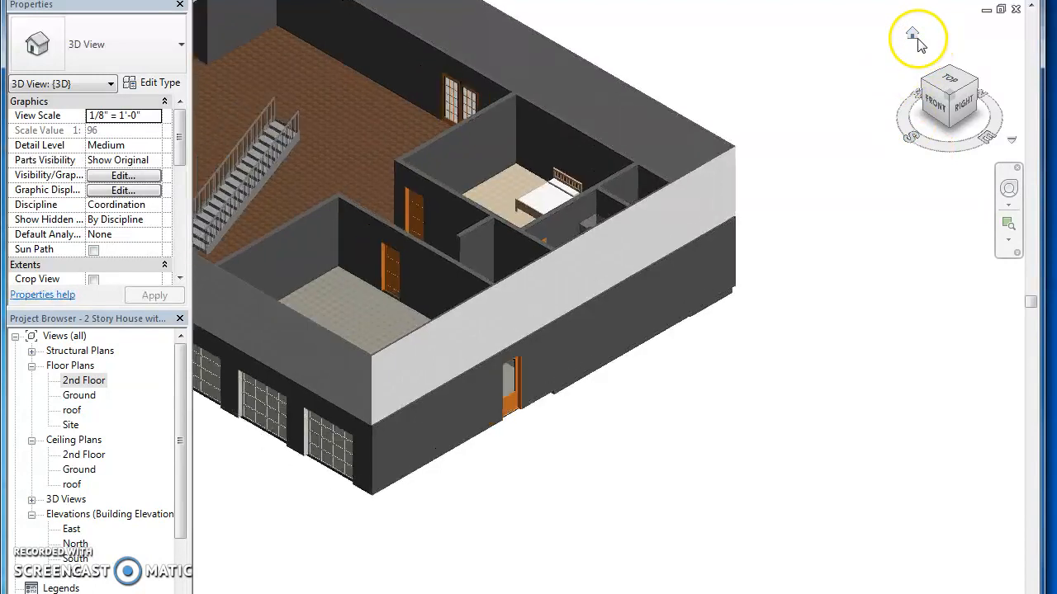
{"action": "left_click", "coordinate": [912, 33]}
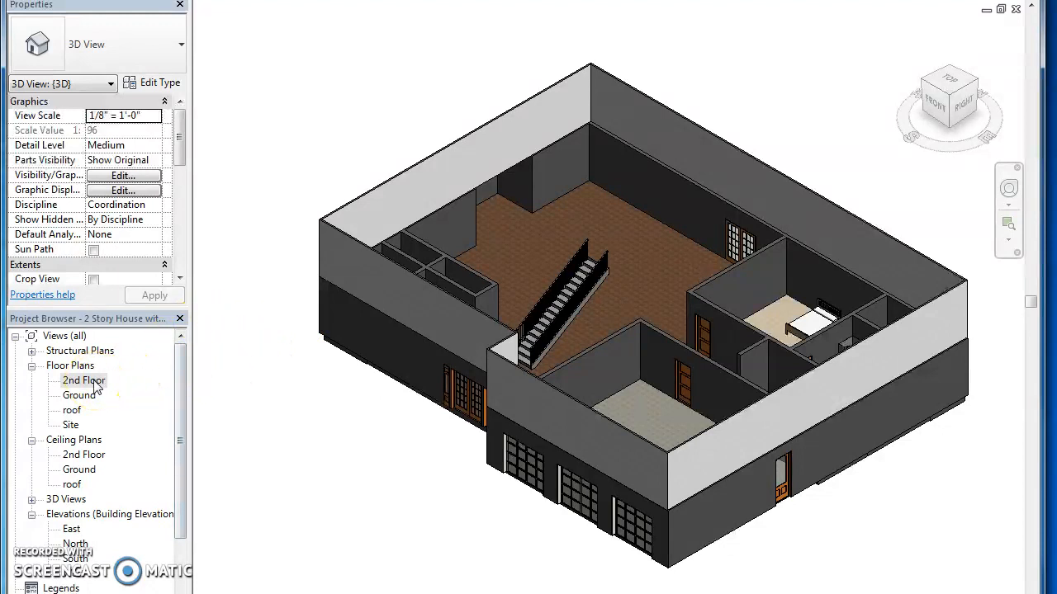
- In the 2nd Floor plan, sketch a 10" Wood Joist floor over the upper-left rectangle, then cancel
{"action": "left_click", "coordinate": [83, 381]}
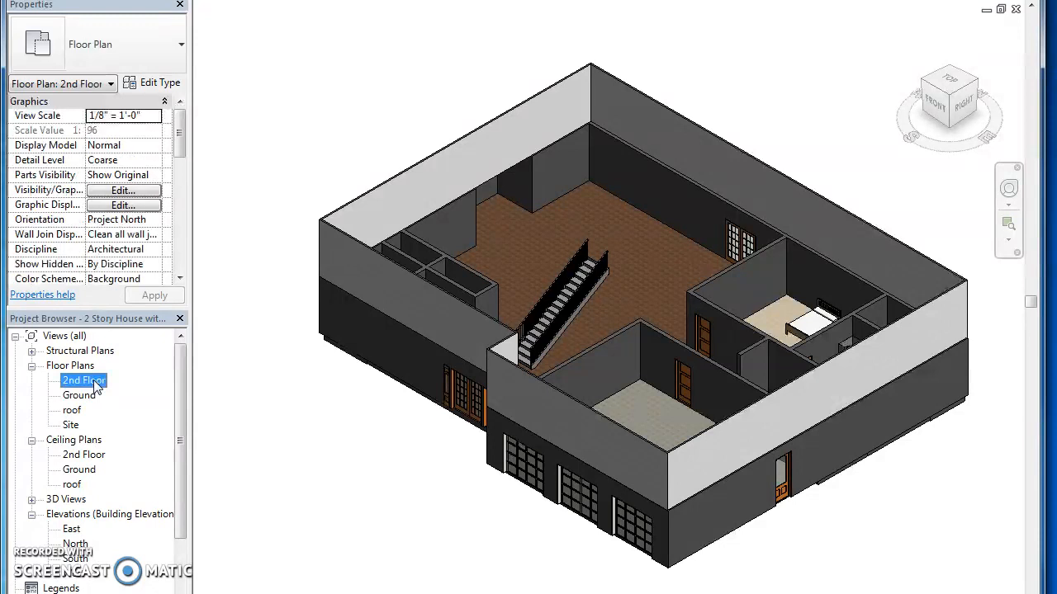
{"action": "double_click", "coordinate": [83, 380]}
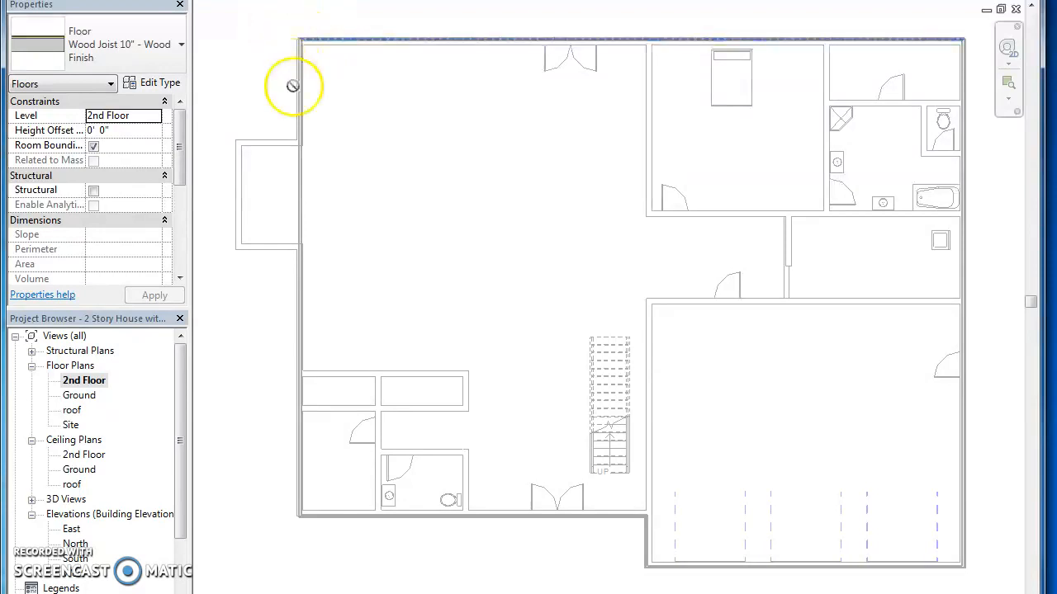
{"action": "left_click", "coordinate": [643, 237]}
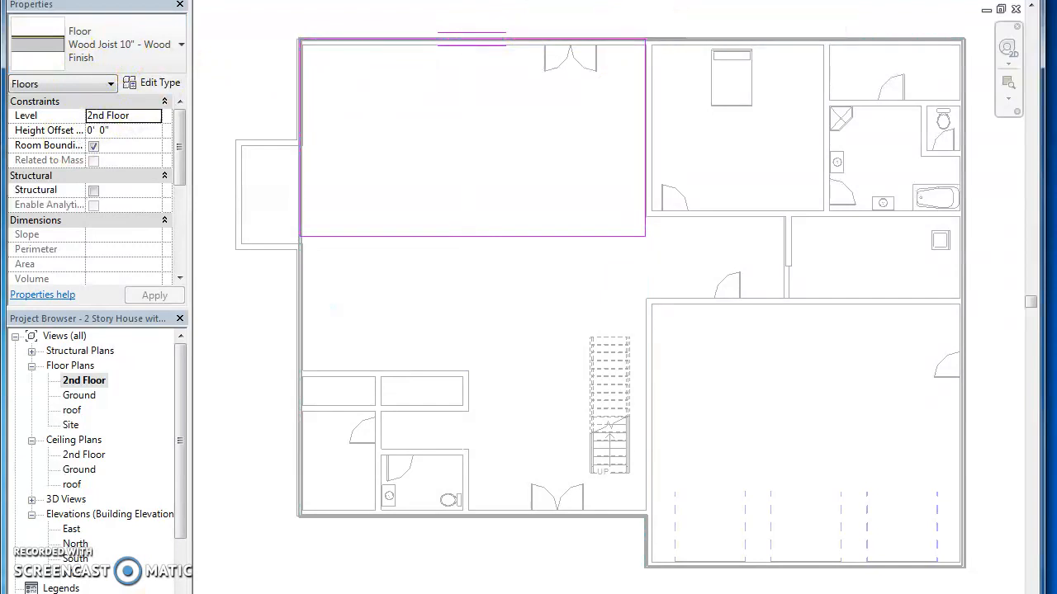
{"action": "right_click", "coordinate": [470, 136]}
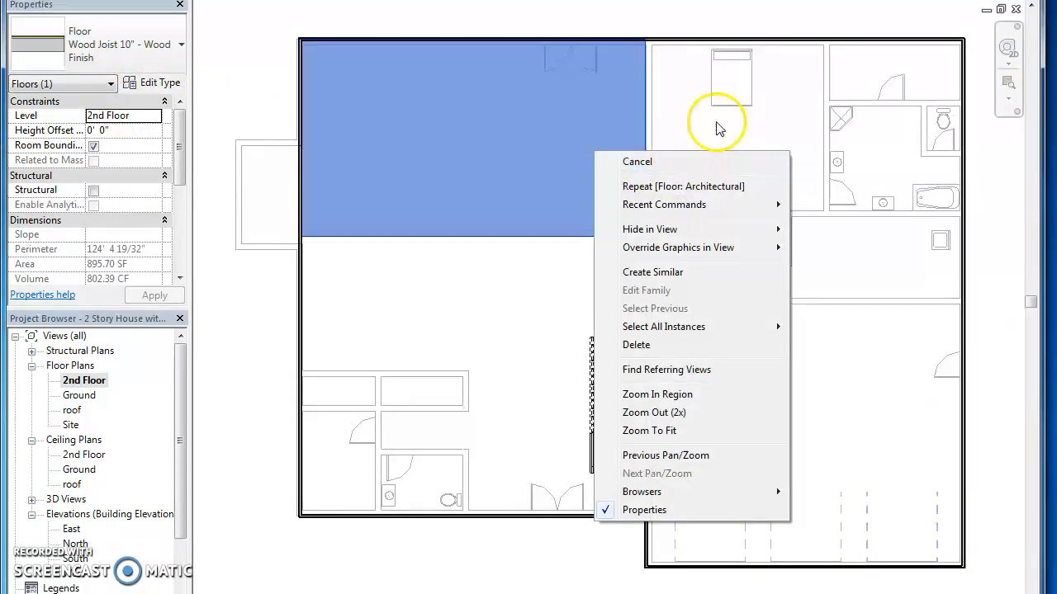
{"action": "left_click", "coordinate": [636, 161]}
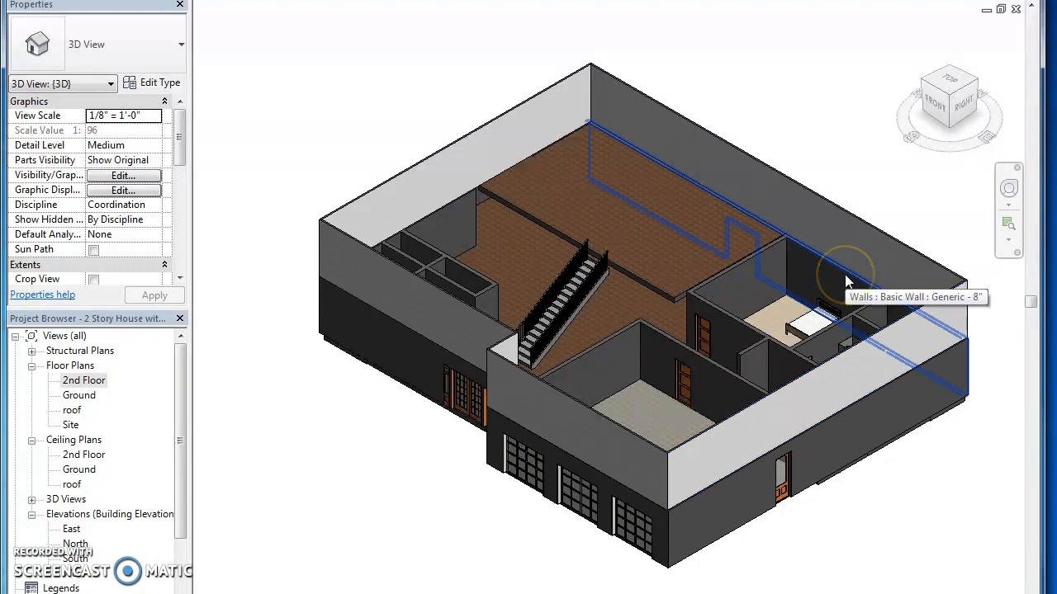
{"action": "mouse_move", "coordinate": [549, 258]}
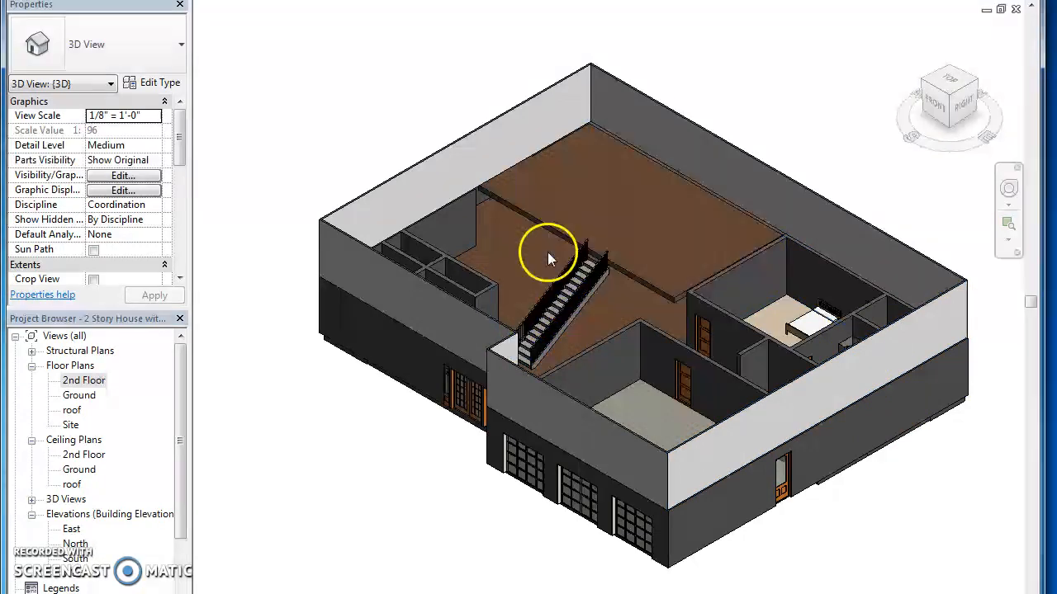